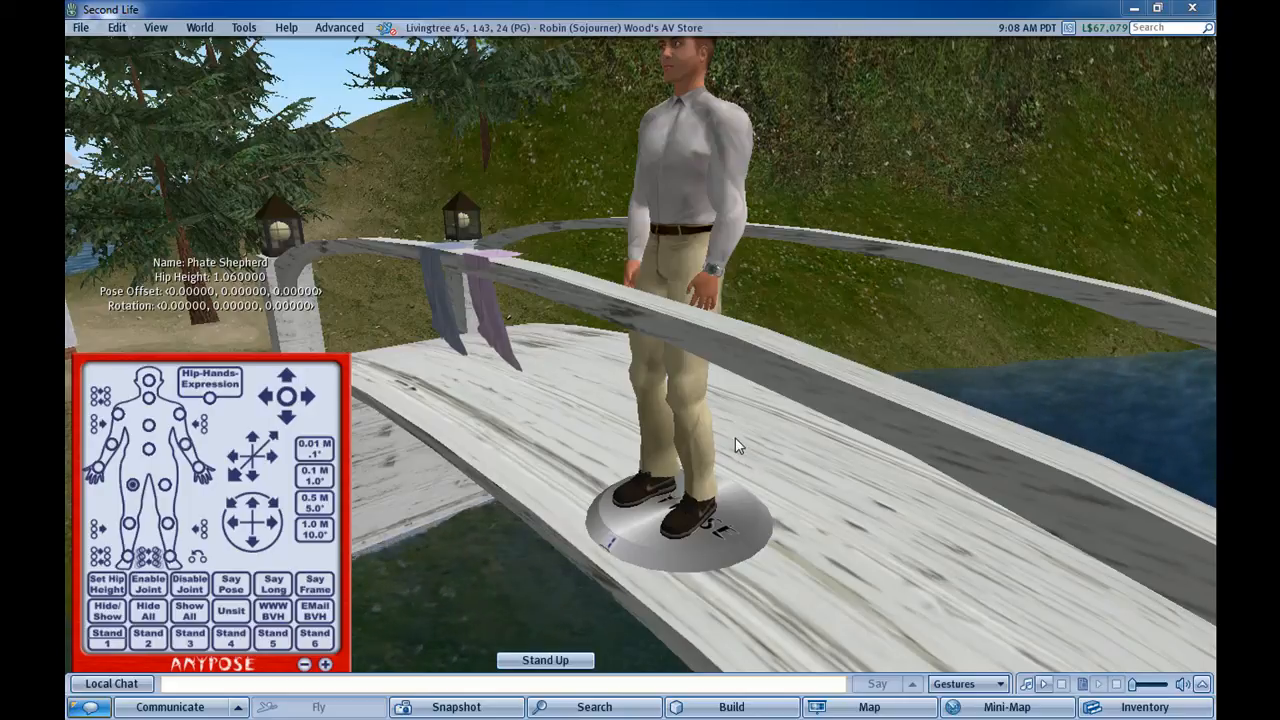
mouse_move(730, 404)
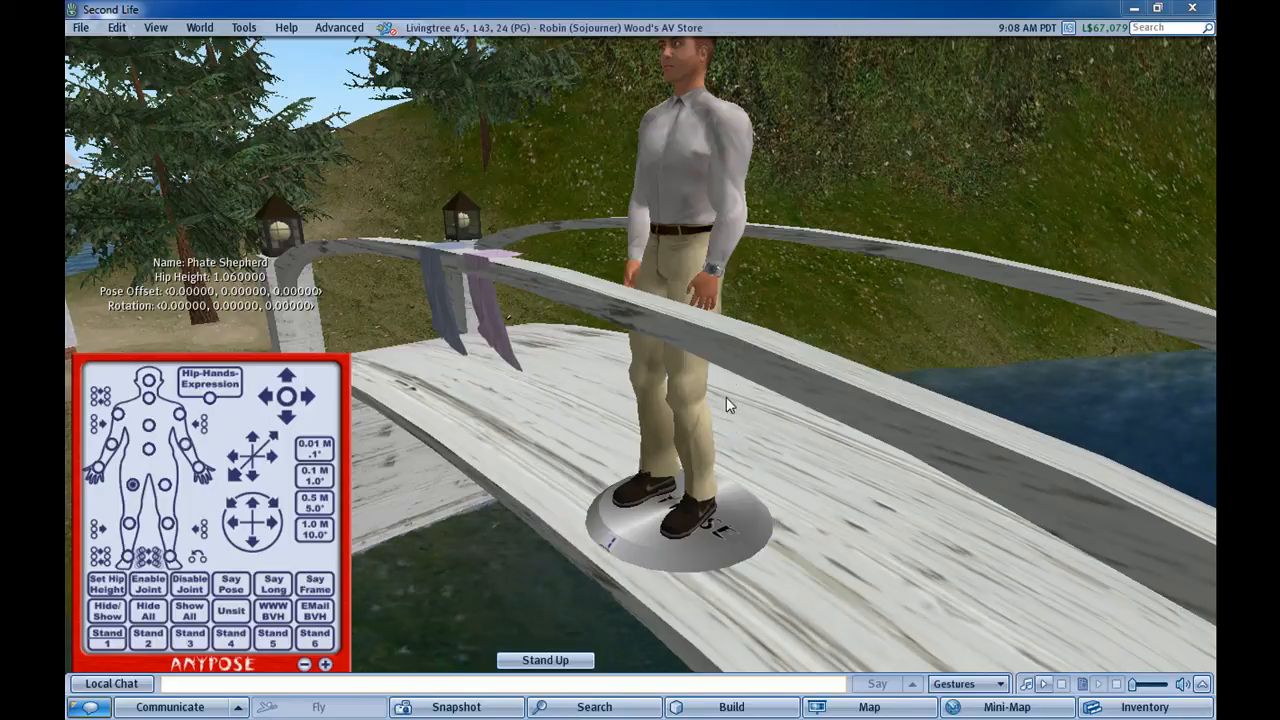
mouse_move(680, 330)
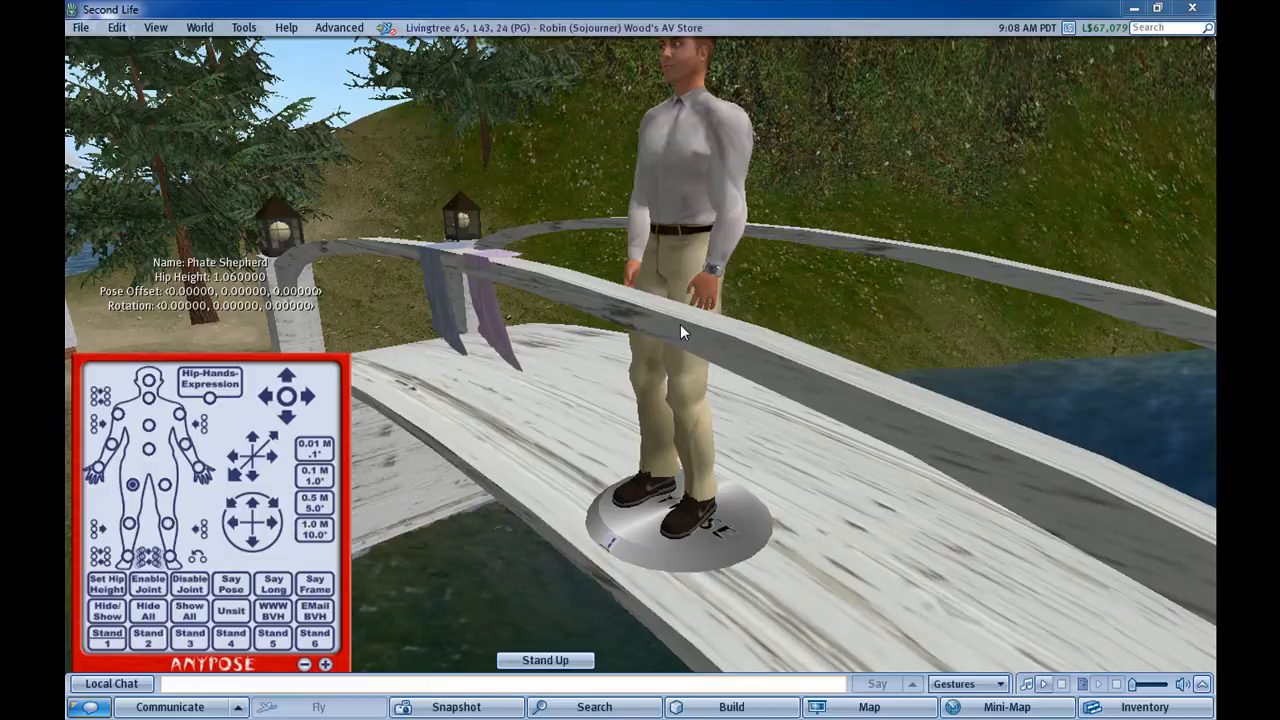
mouse_move(644, 10)
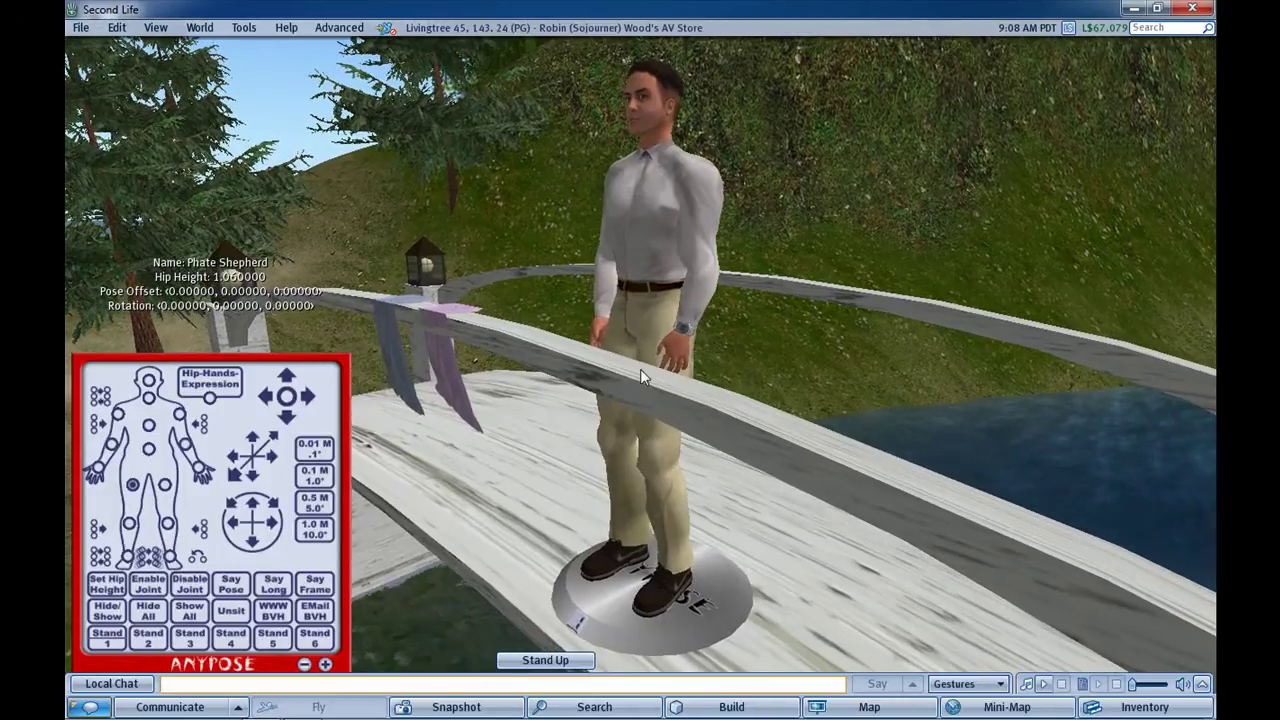
mouse_move(636, 368)
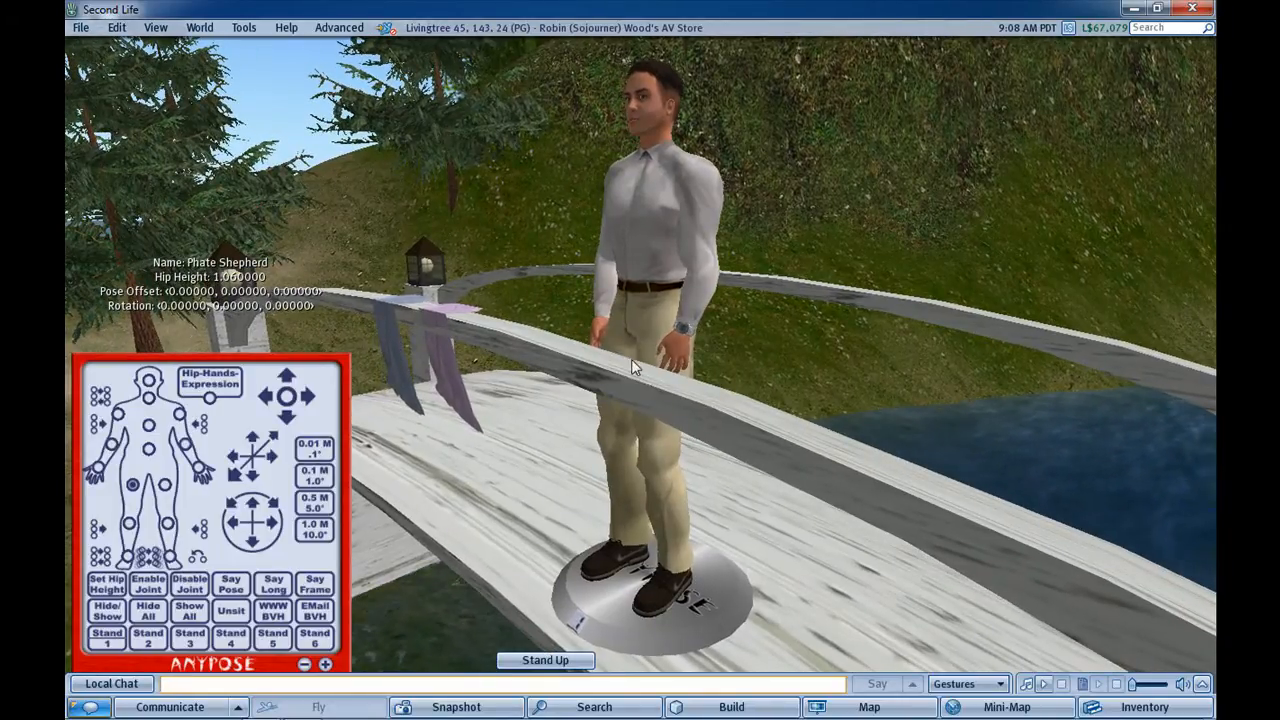
mouse_move(644, 350)
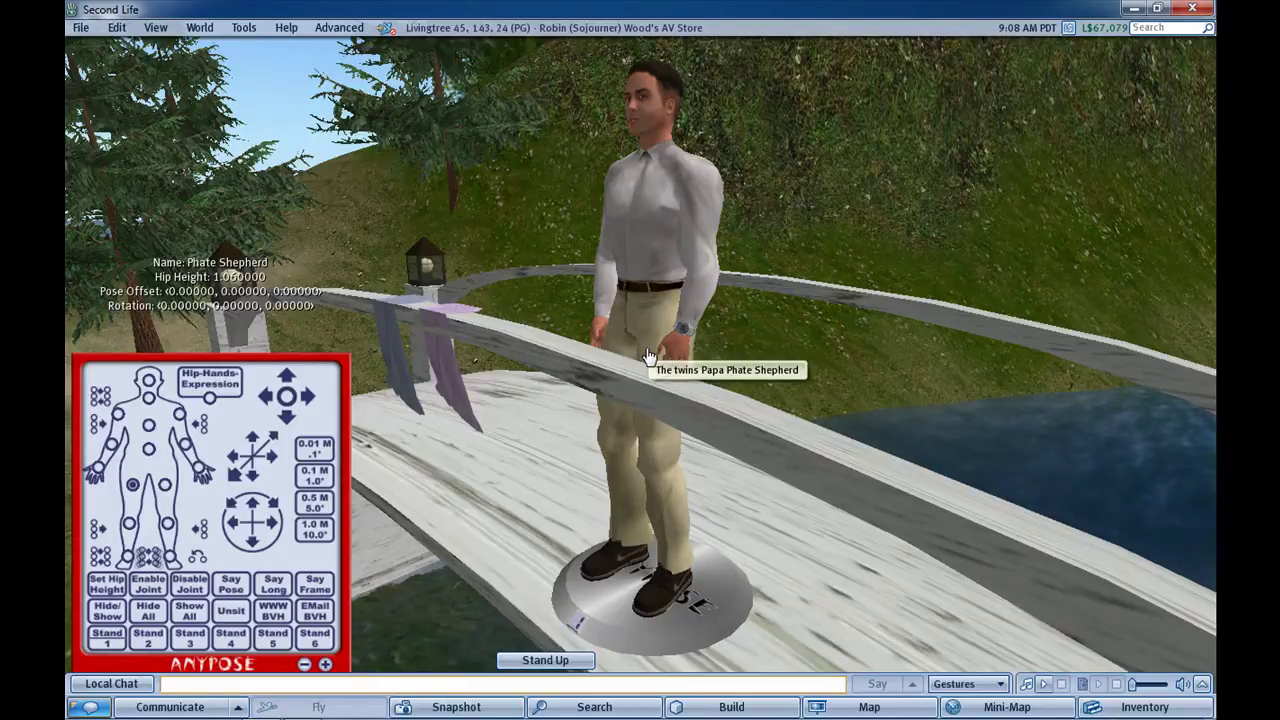
mouse_move(644, 358)
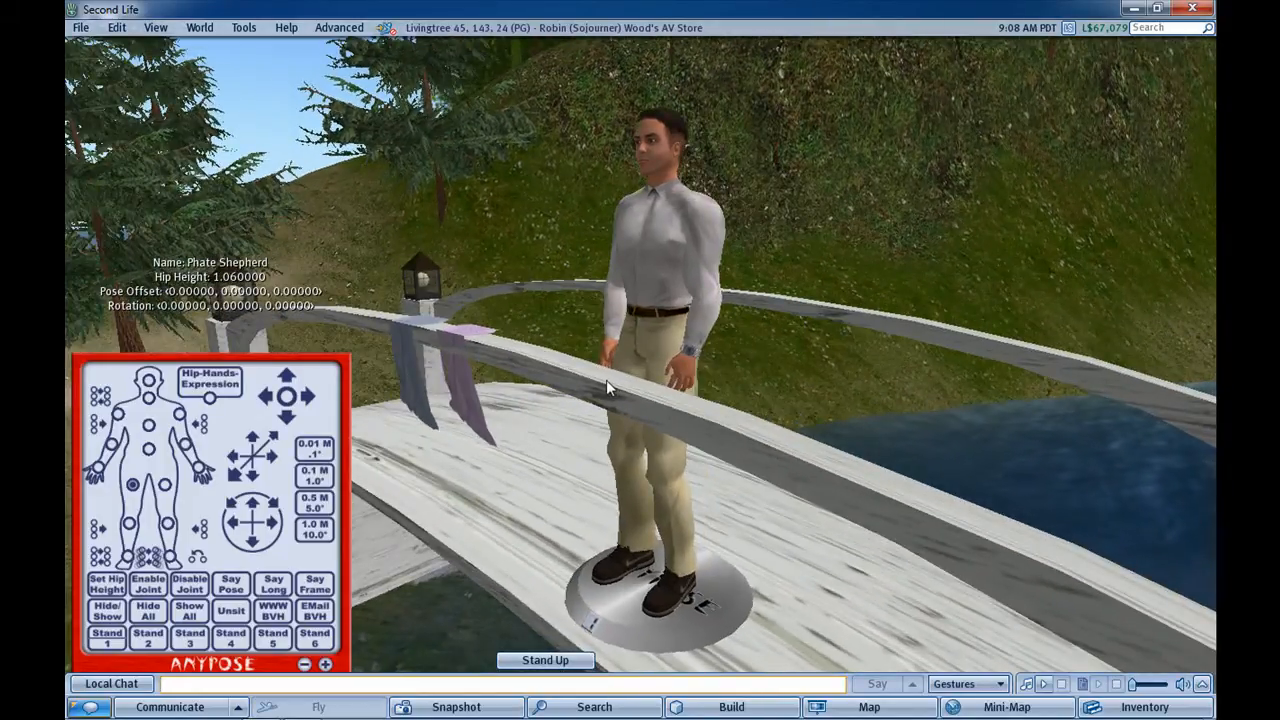
mouse_move(700, 596)
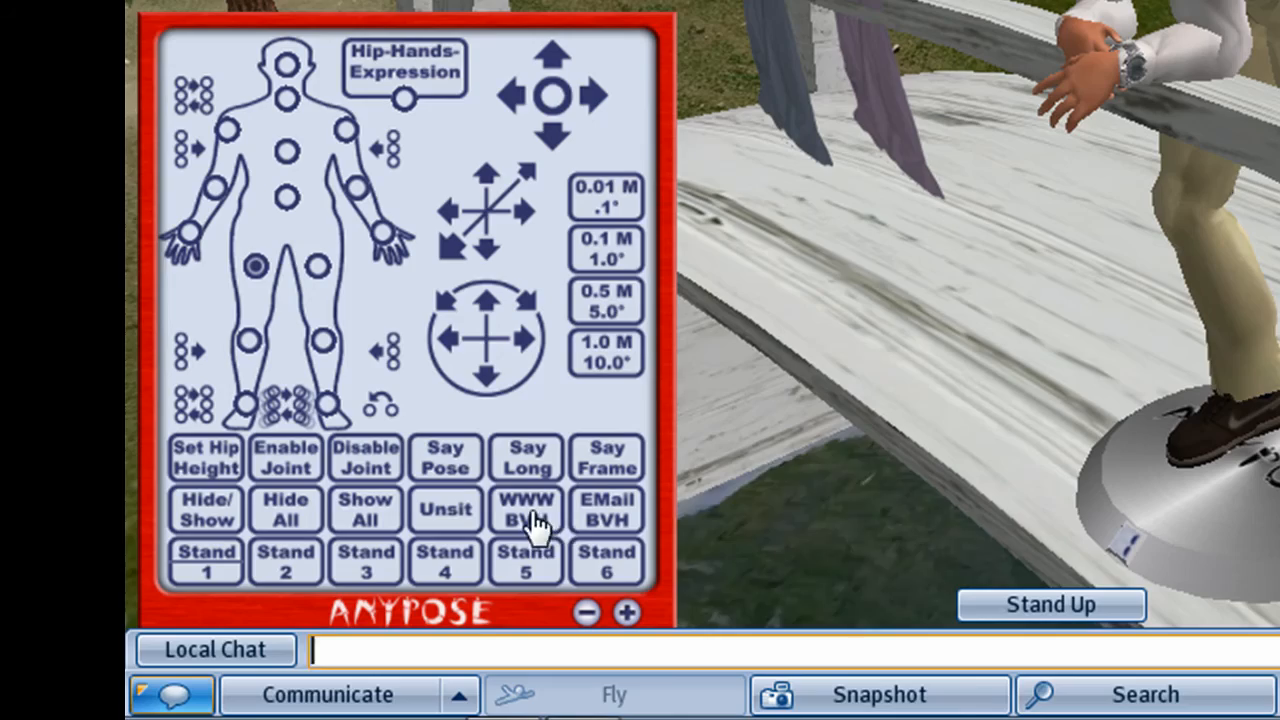
- Request the pose's BVH web link via WWW BVH and confirm loading the page from chat
click(528, 510)
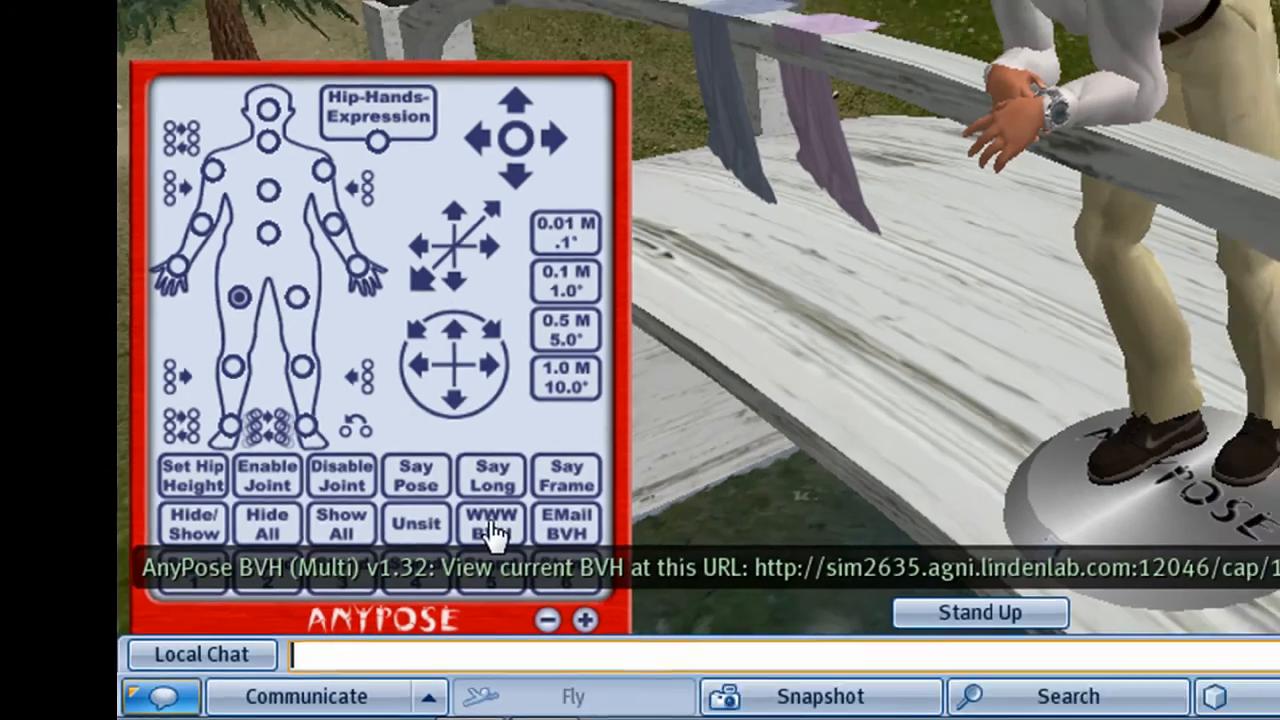
click(490, 524)
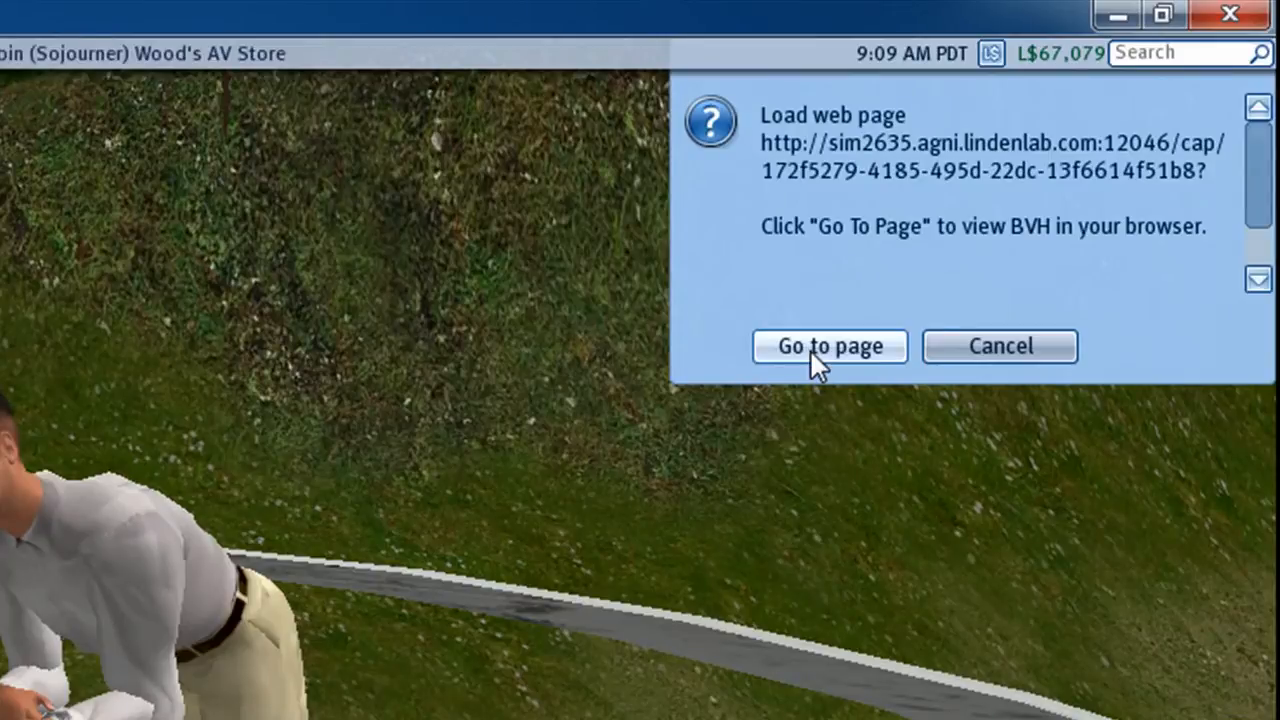
mouse_move(852, 356)
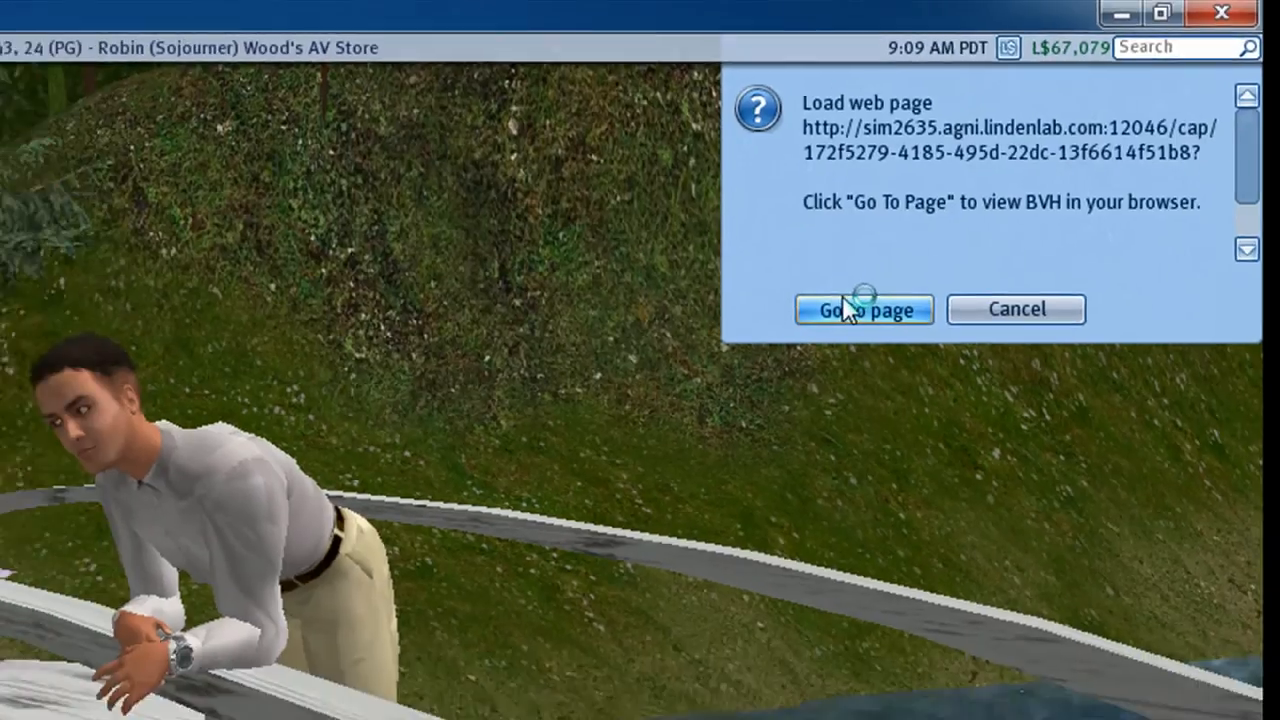
click(864, 308)
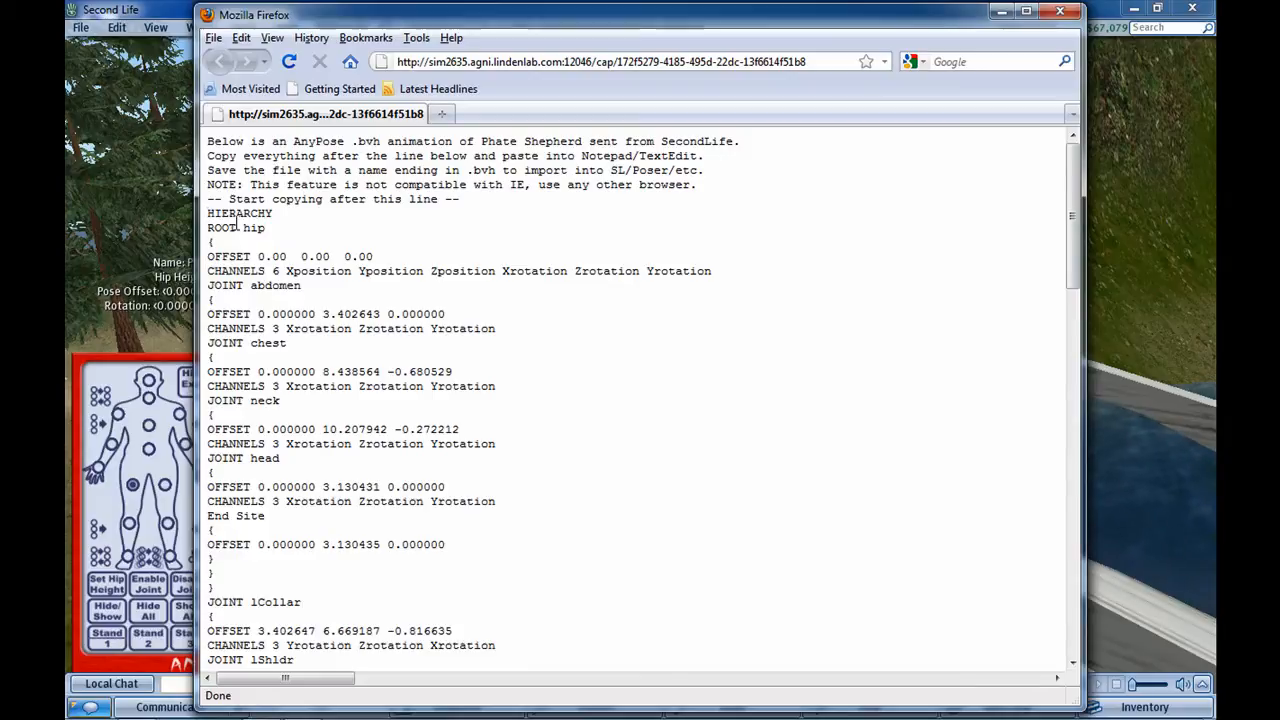
mouse_move(456, 254)
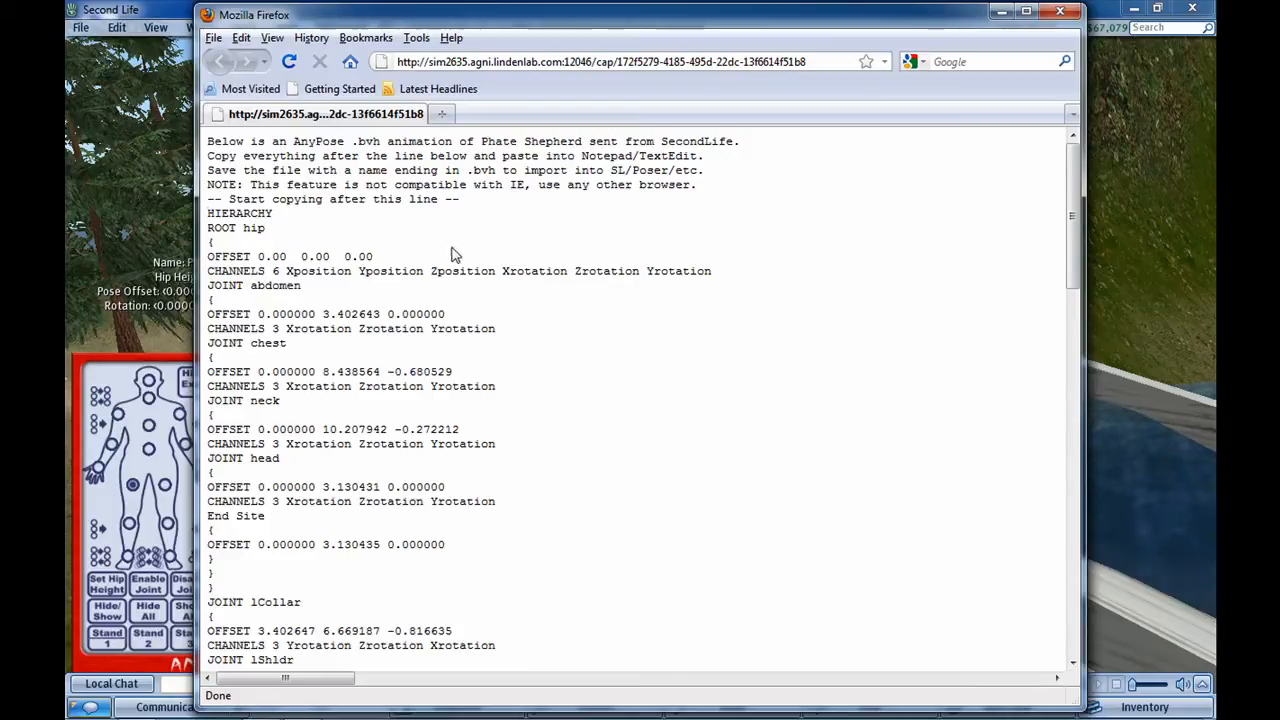
mouse_move(436, 268)
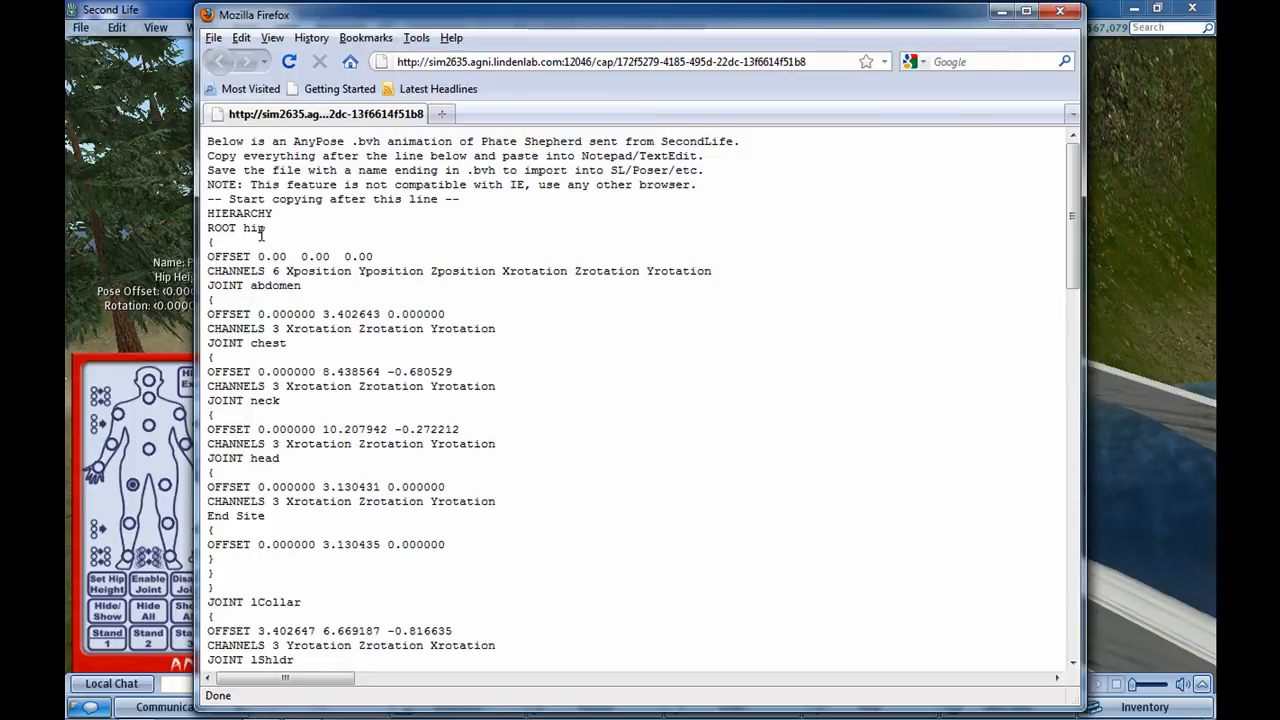
mouse_move(440, 186)
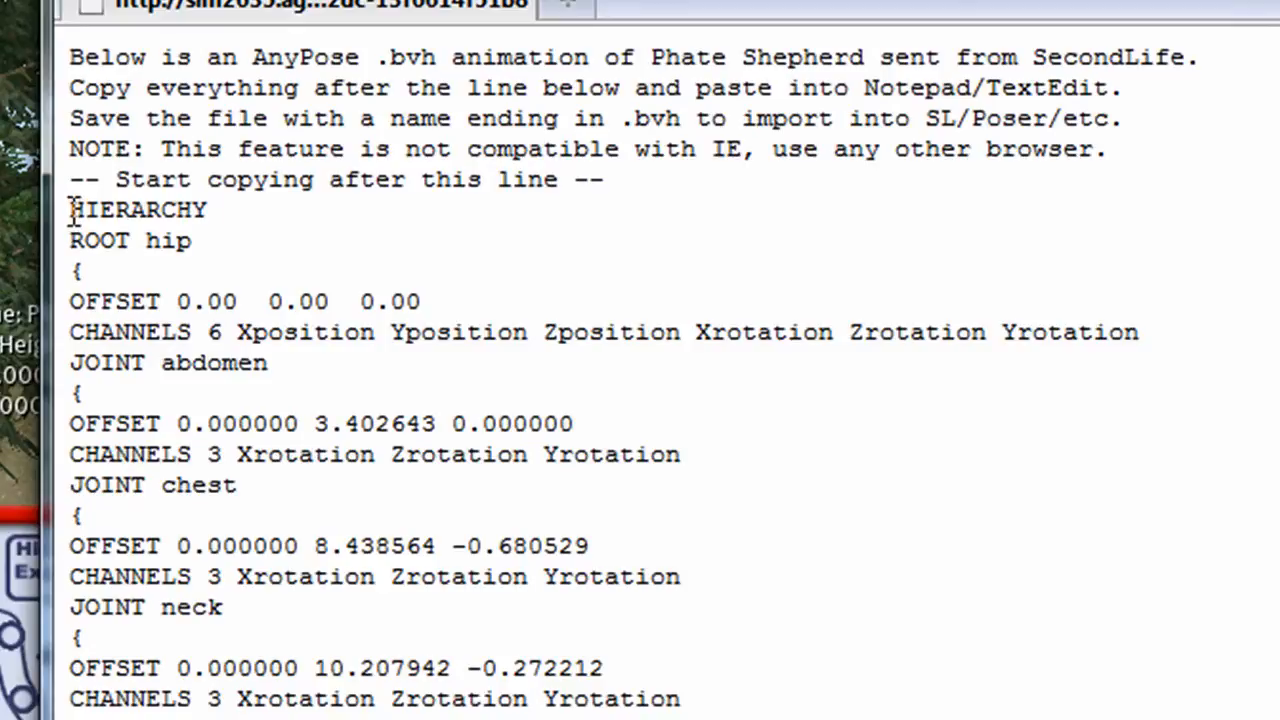
- Select the BVH text from HIERARCHY through the last motion line and copy it via Edit > Copy
drag(70, 210, 680, 700)
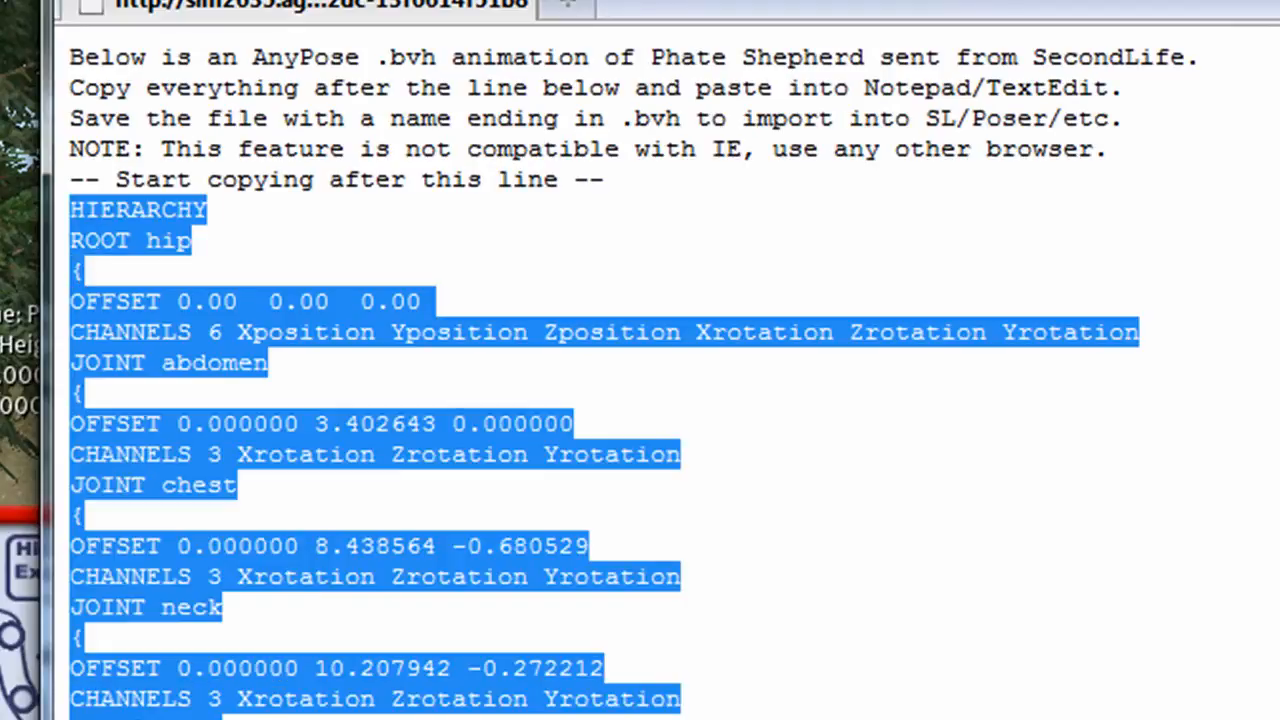
scroll(down, 3)
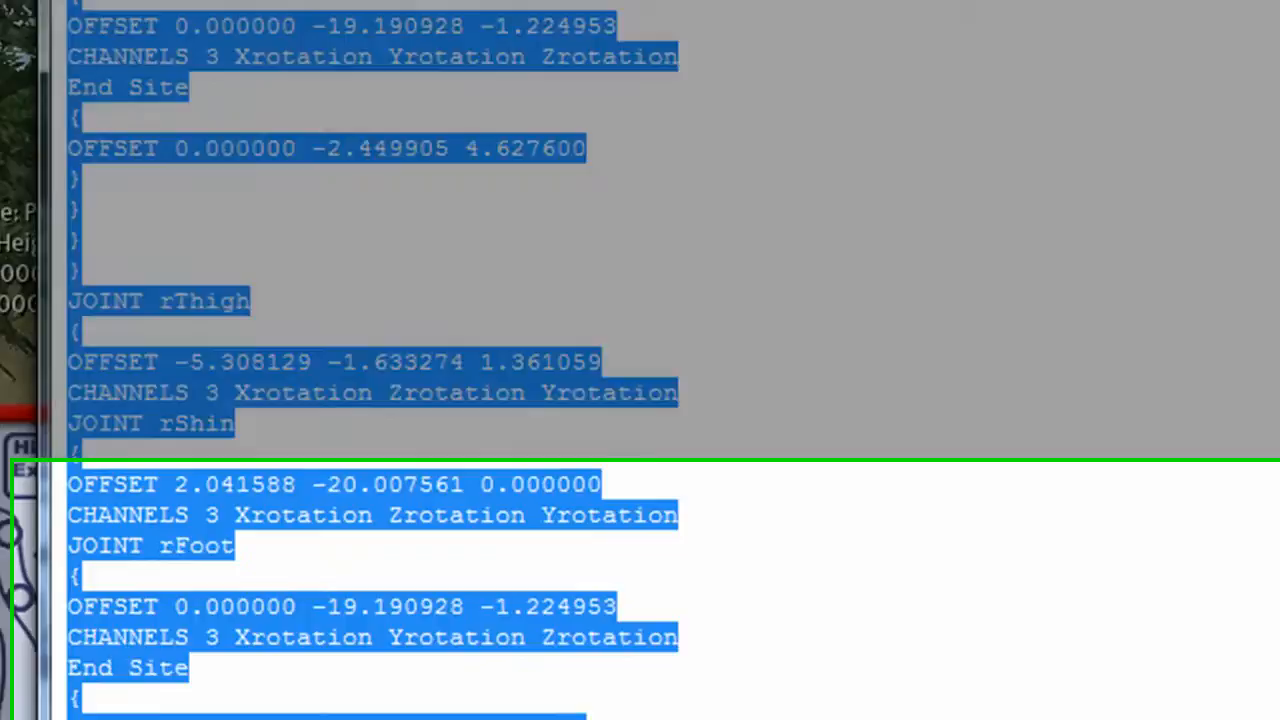
scroll(down, 3)
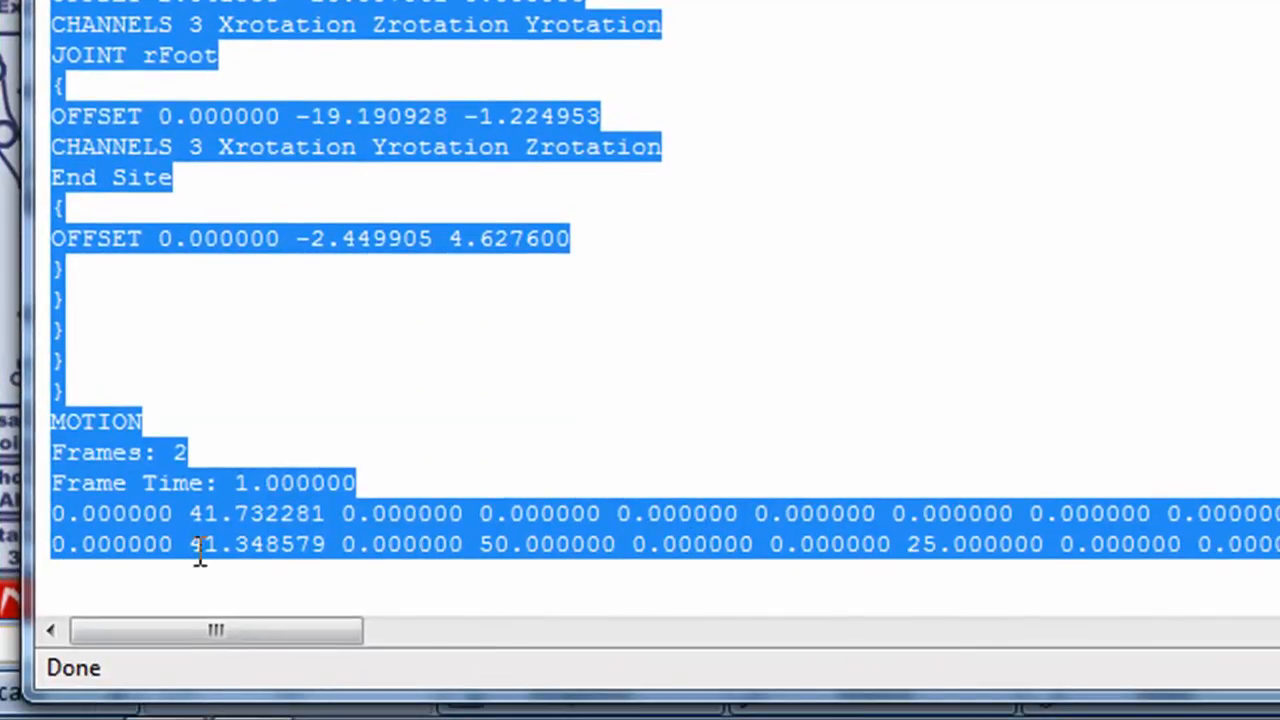
mouse_move(344, 192)
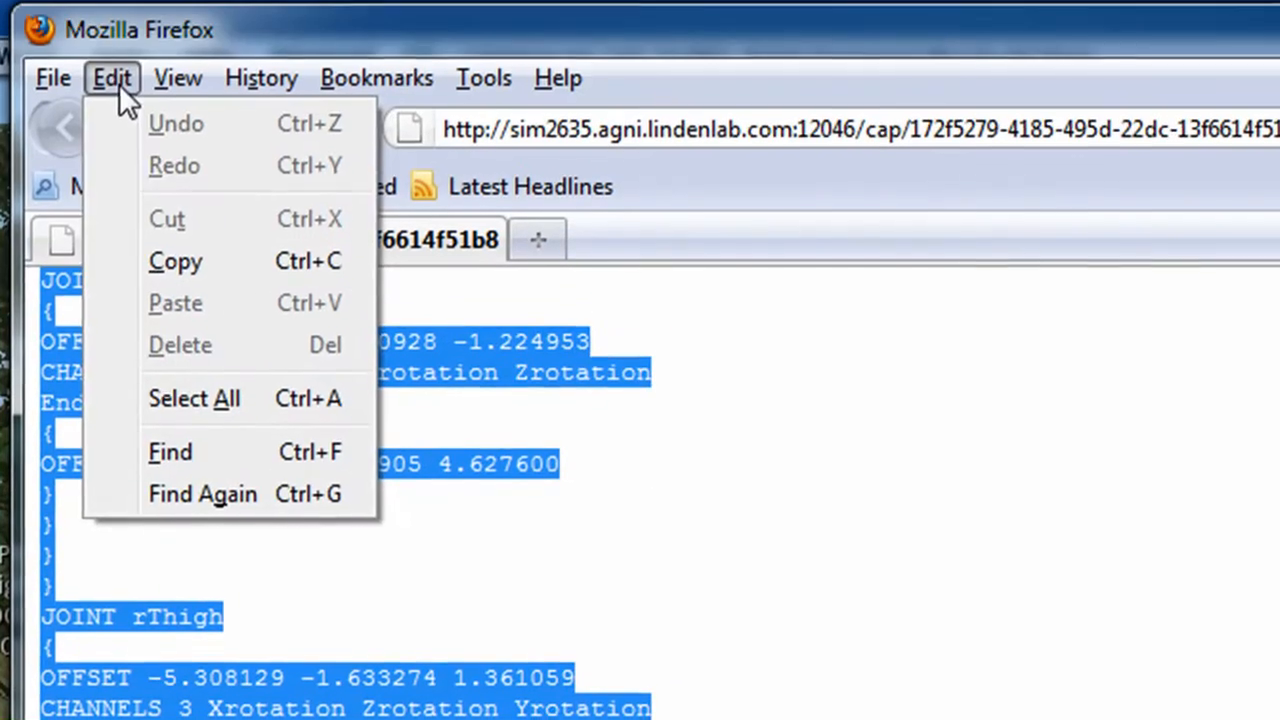
click(804, 410)
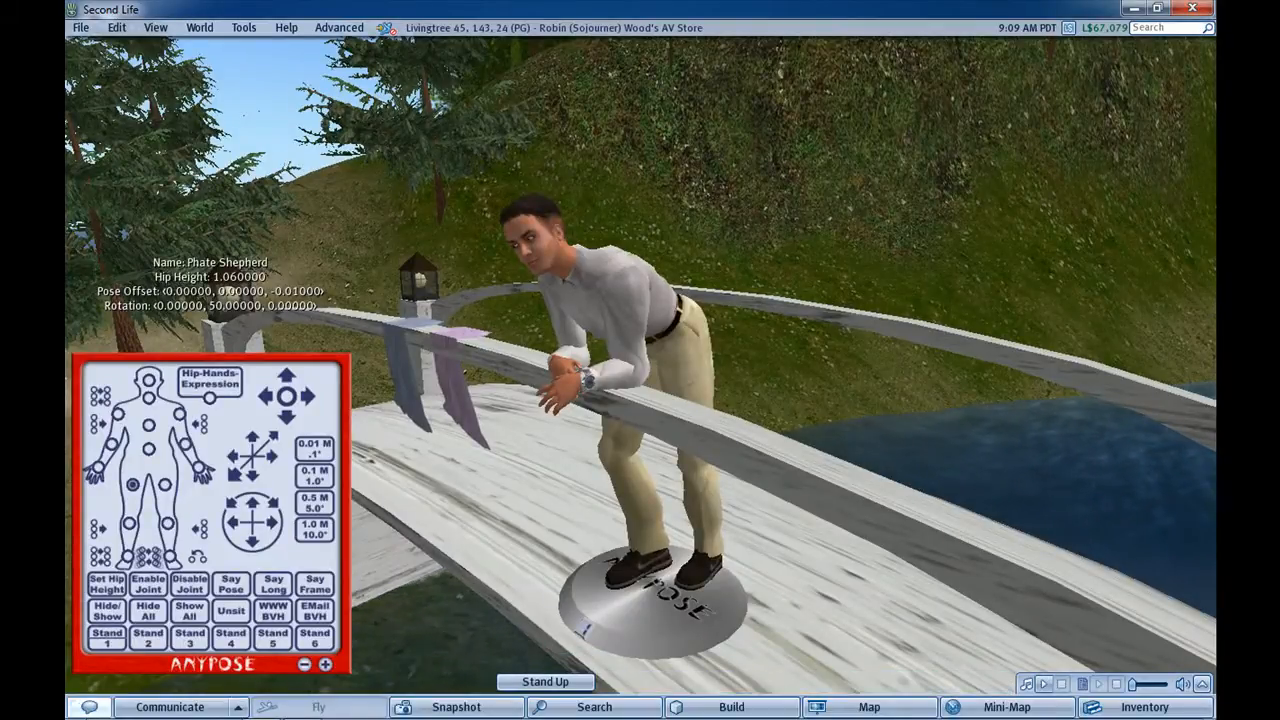
- Launch Notepad from Start and paste the copied BVH hierarchy and motion text into it
click(88, 706)
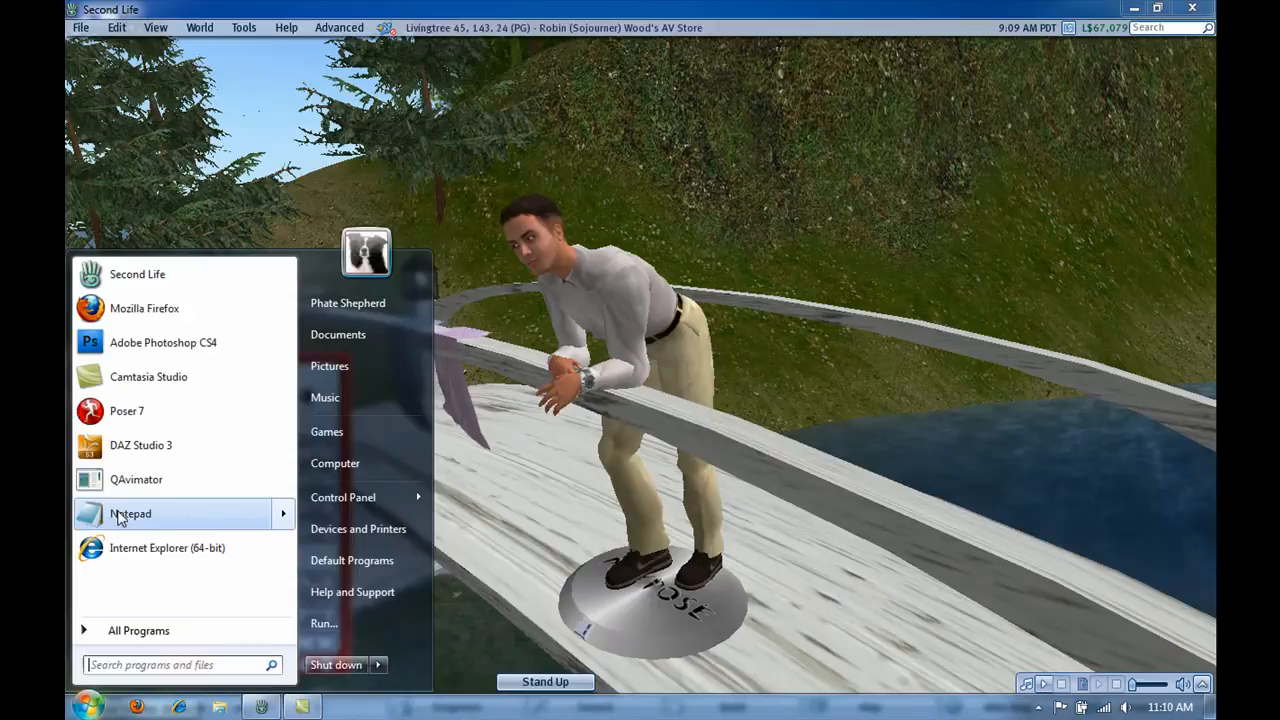
click(130, 512)
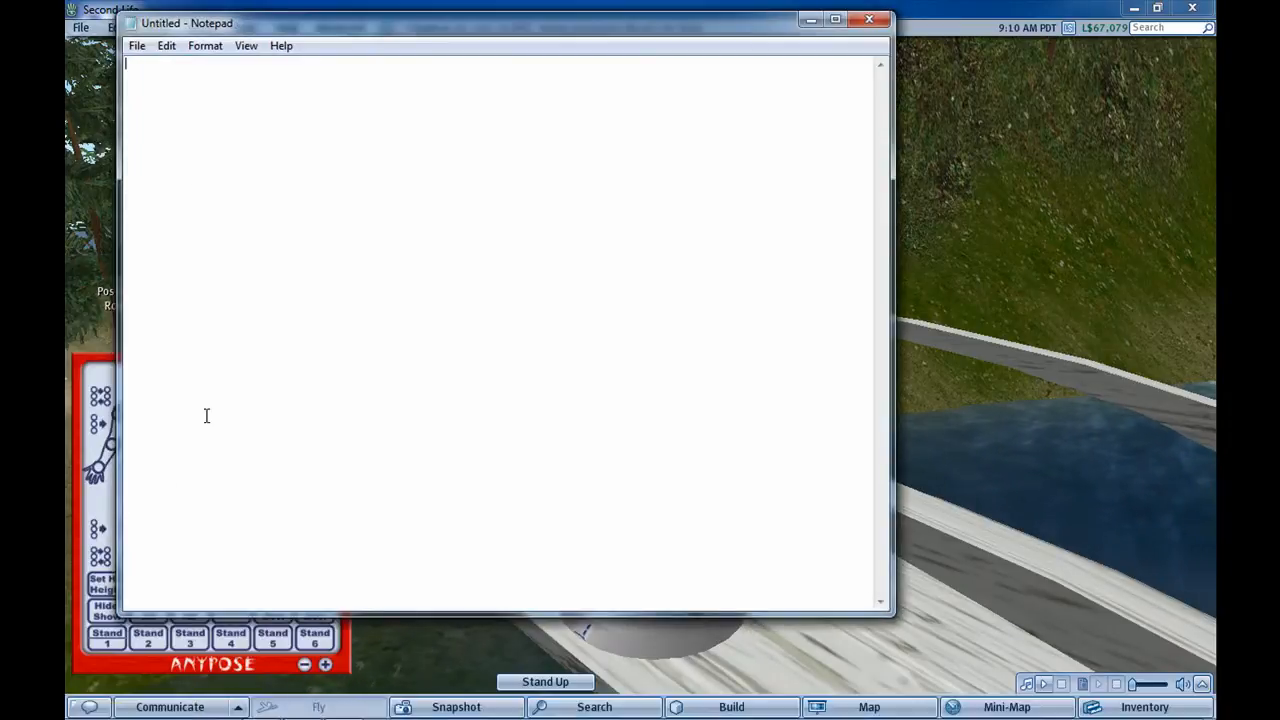
click(166, 44)
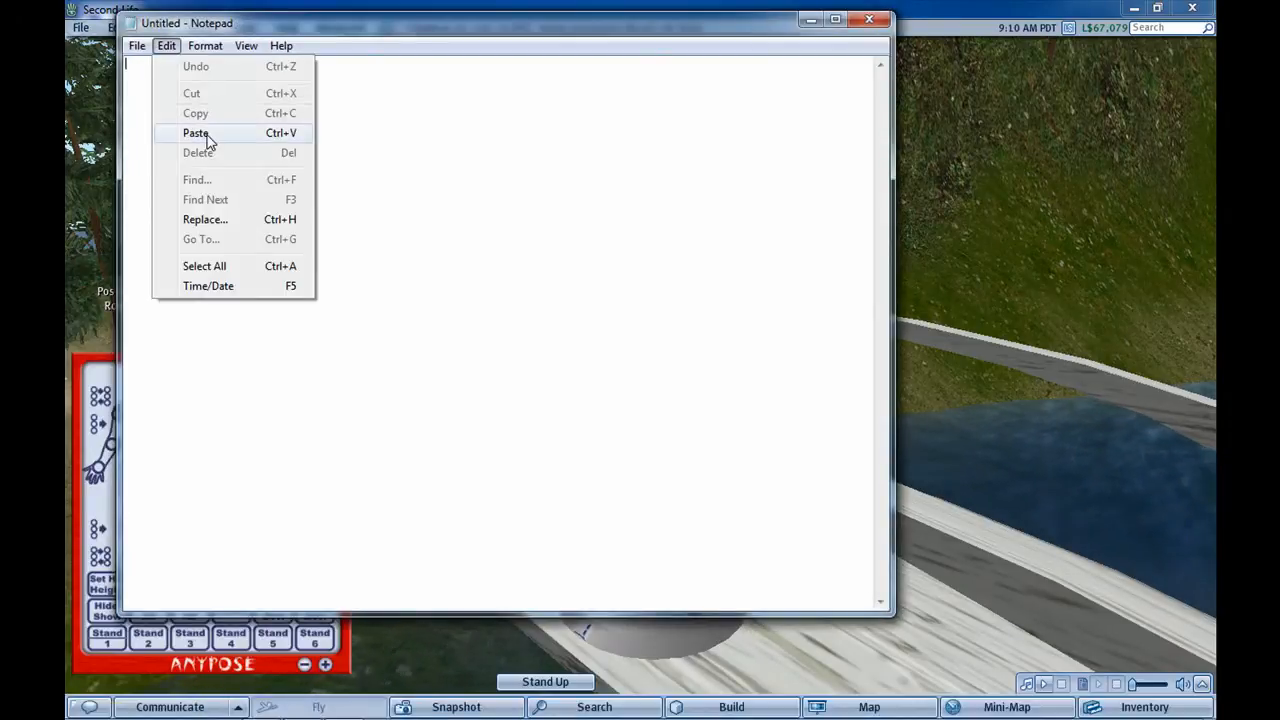
click(196, 132)
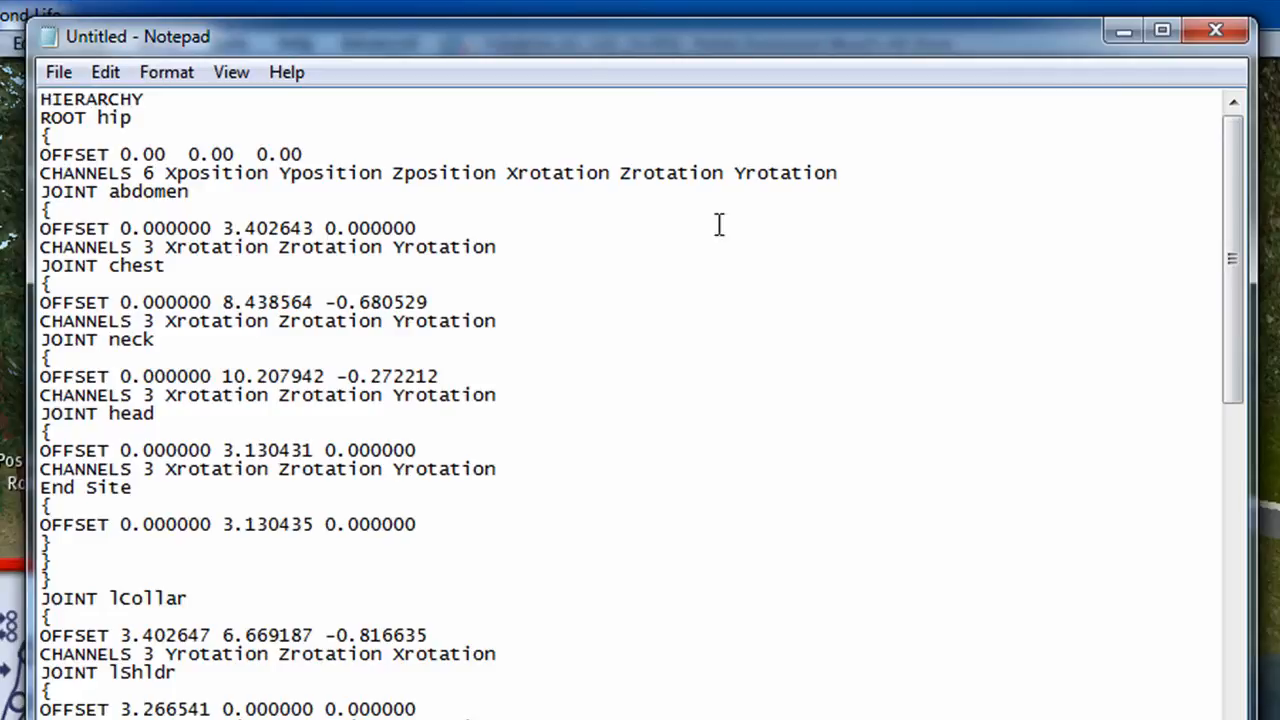
scroll(down, 3)
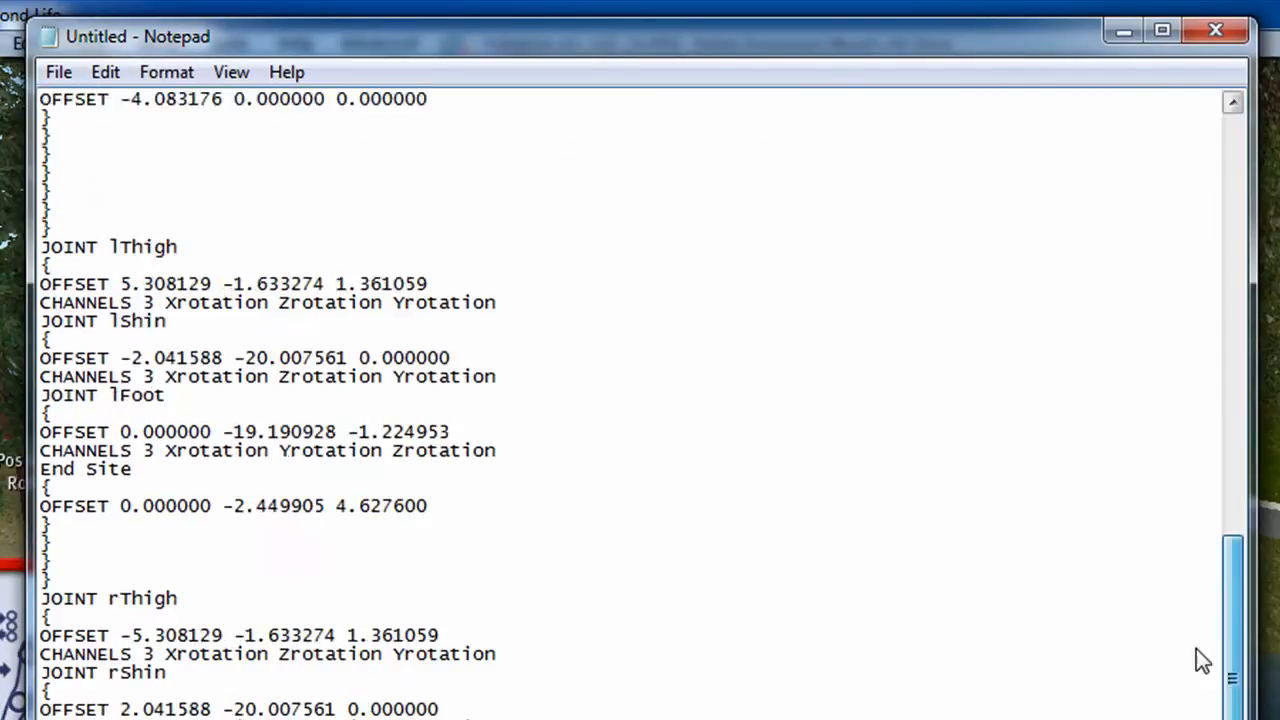
scroll(down, 3)
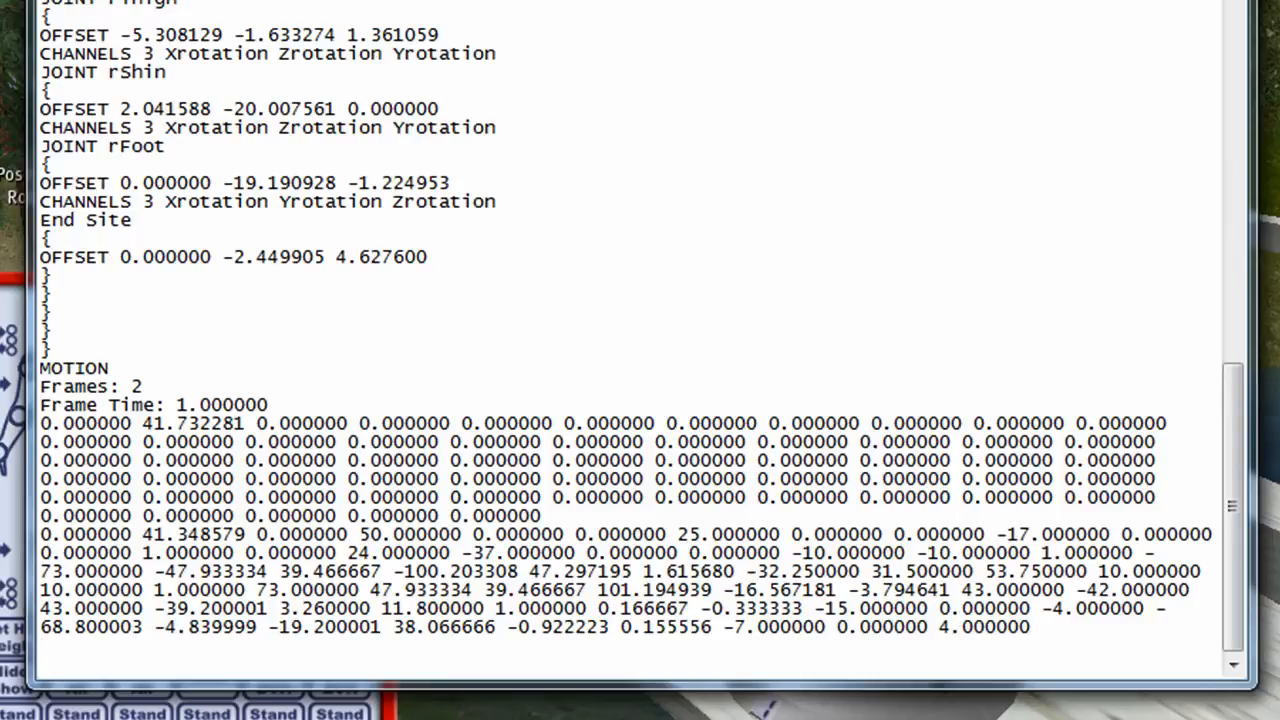
- Save As to the Desktop with the file name Bridge Pose.bvh
click(136, 44)
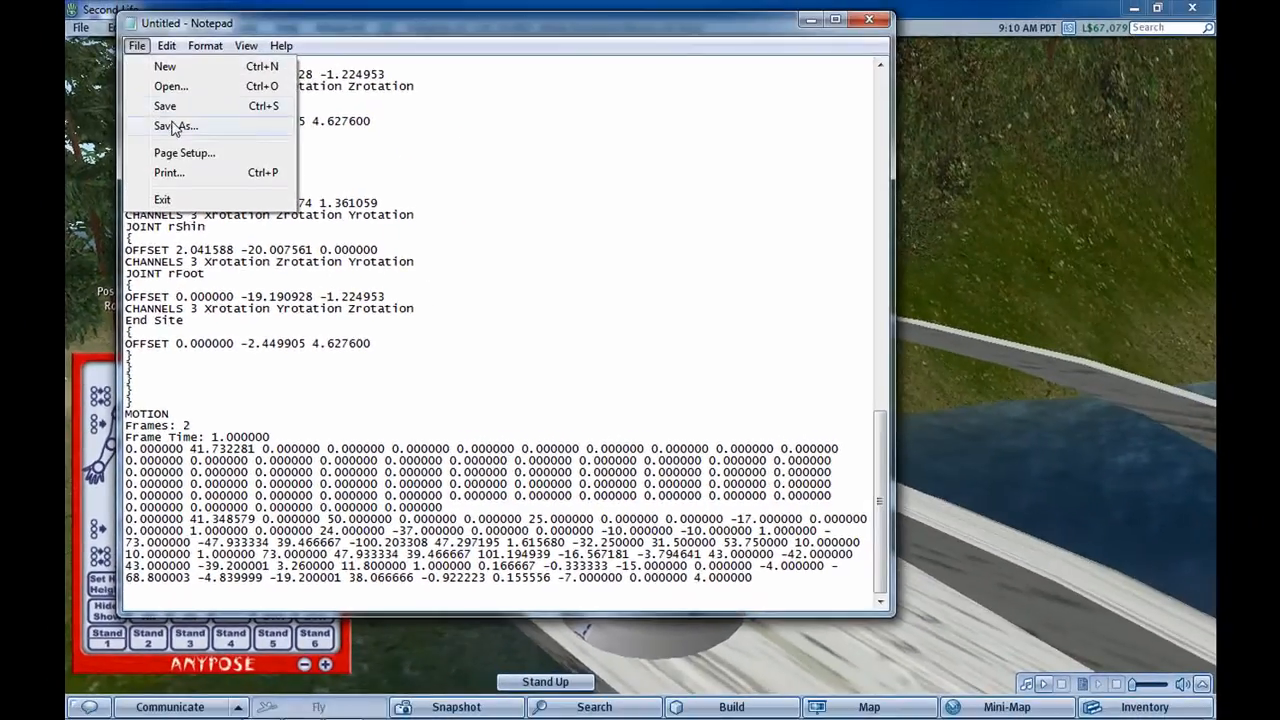
click(176, 124)
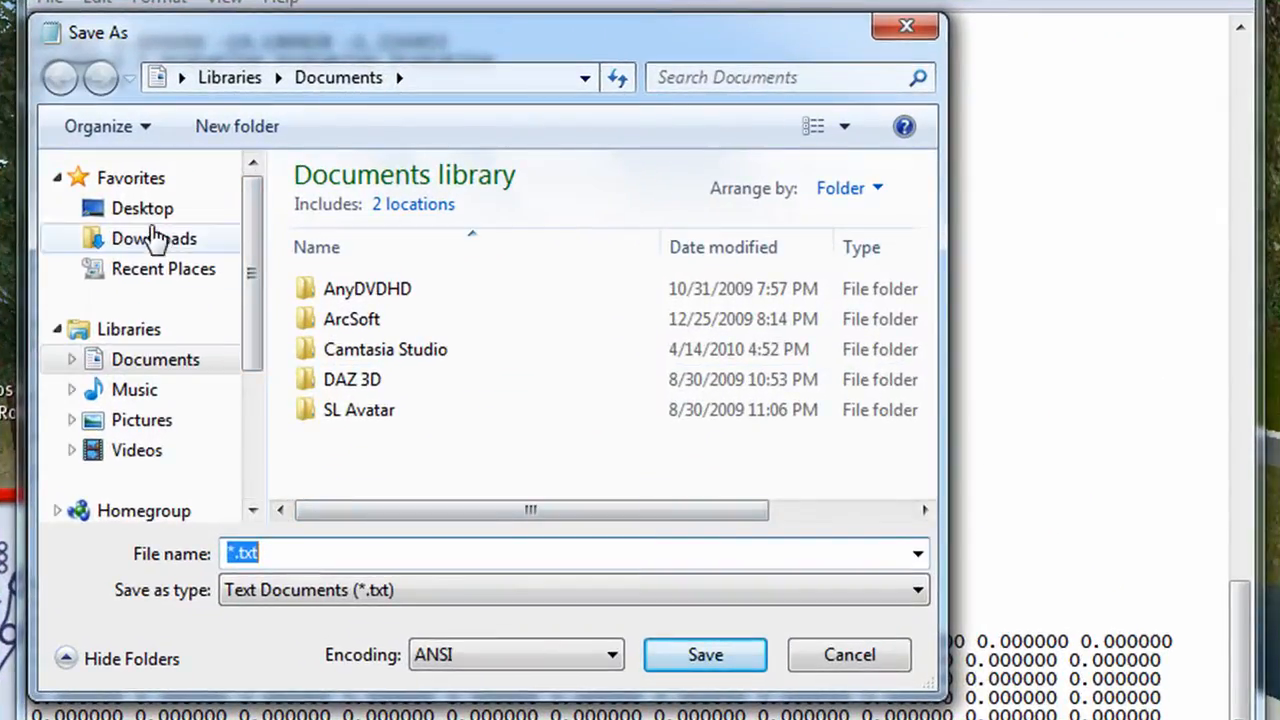
click(142, 208)
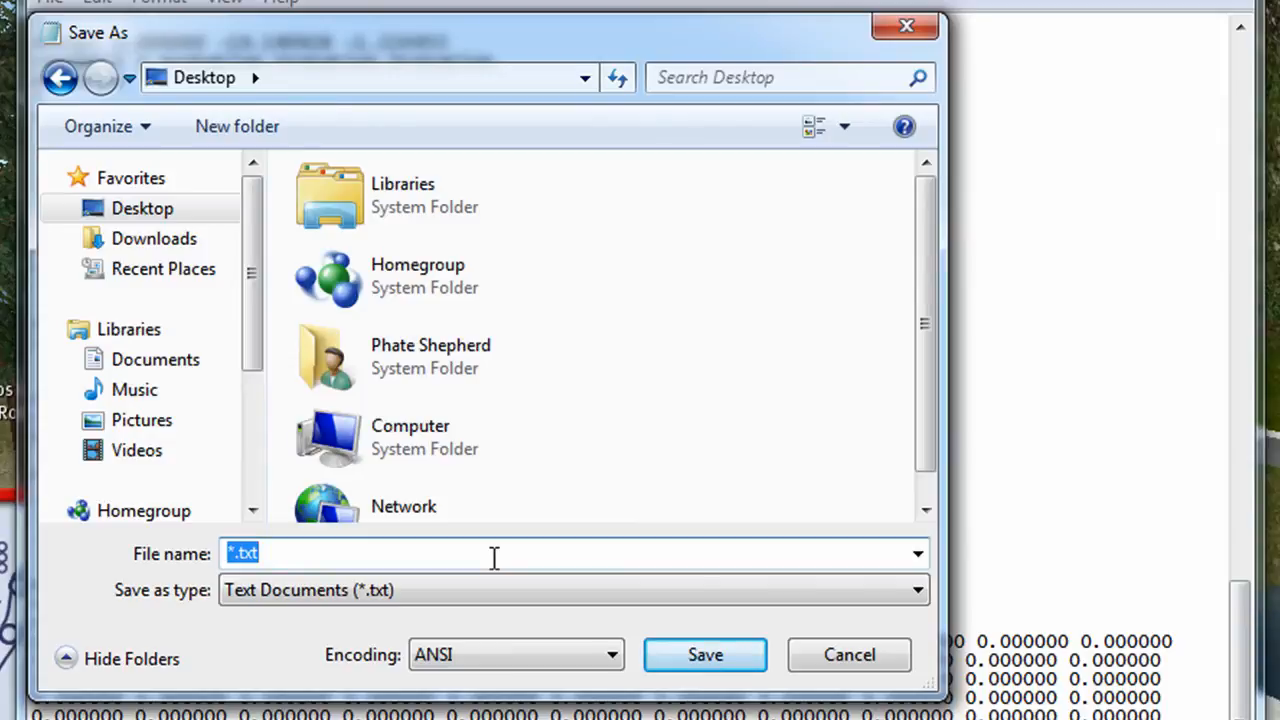
text(Bridge)
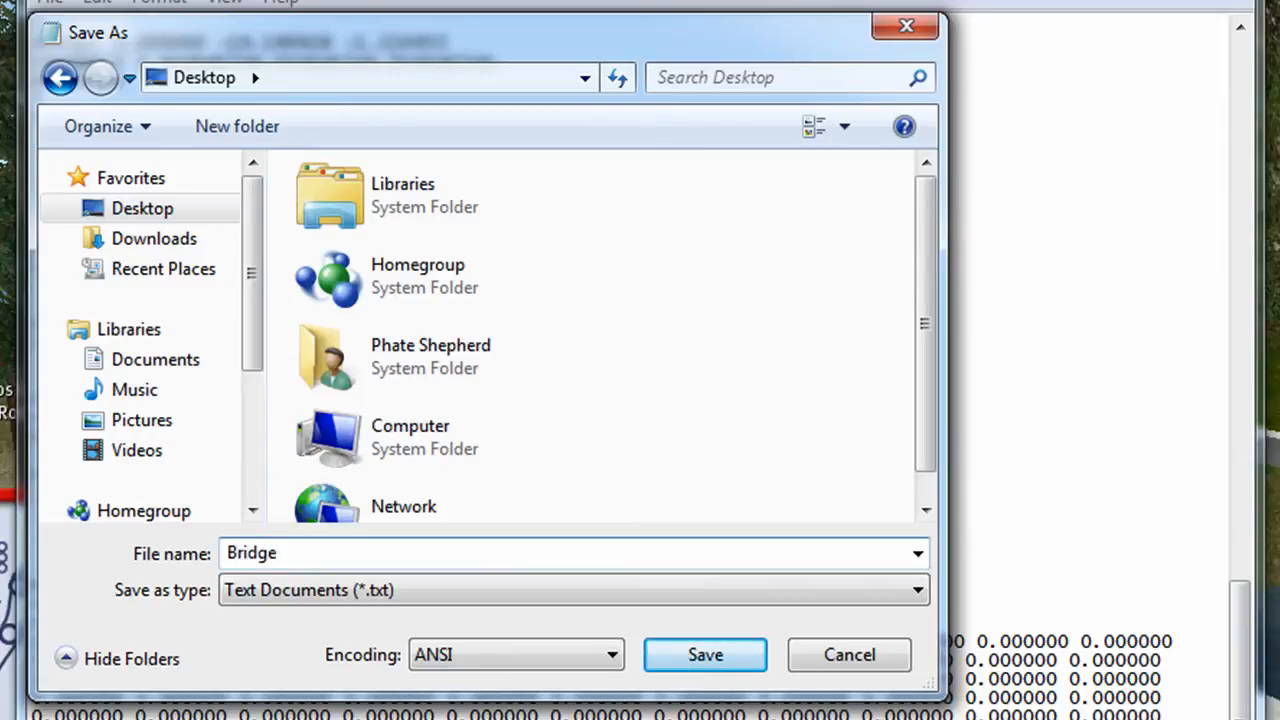
text(Pose)
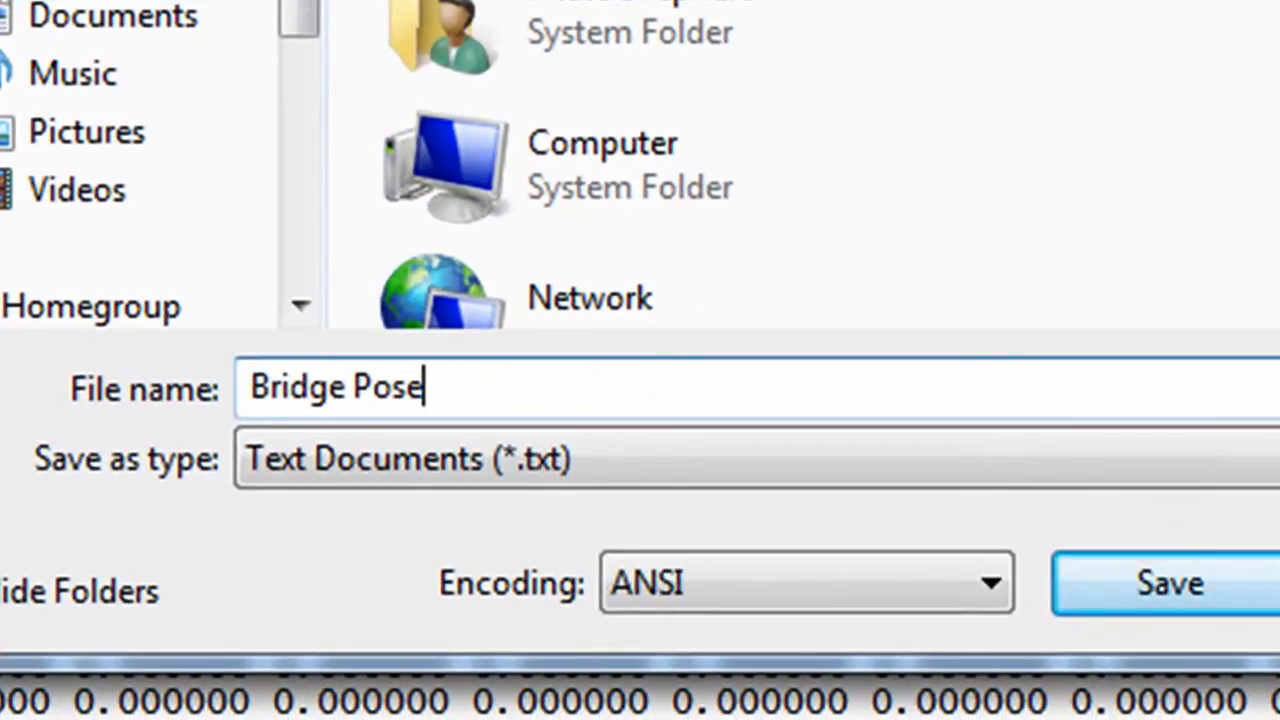
text(.)
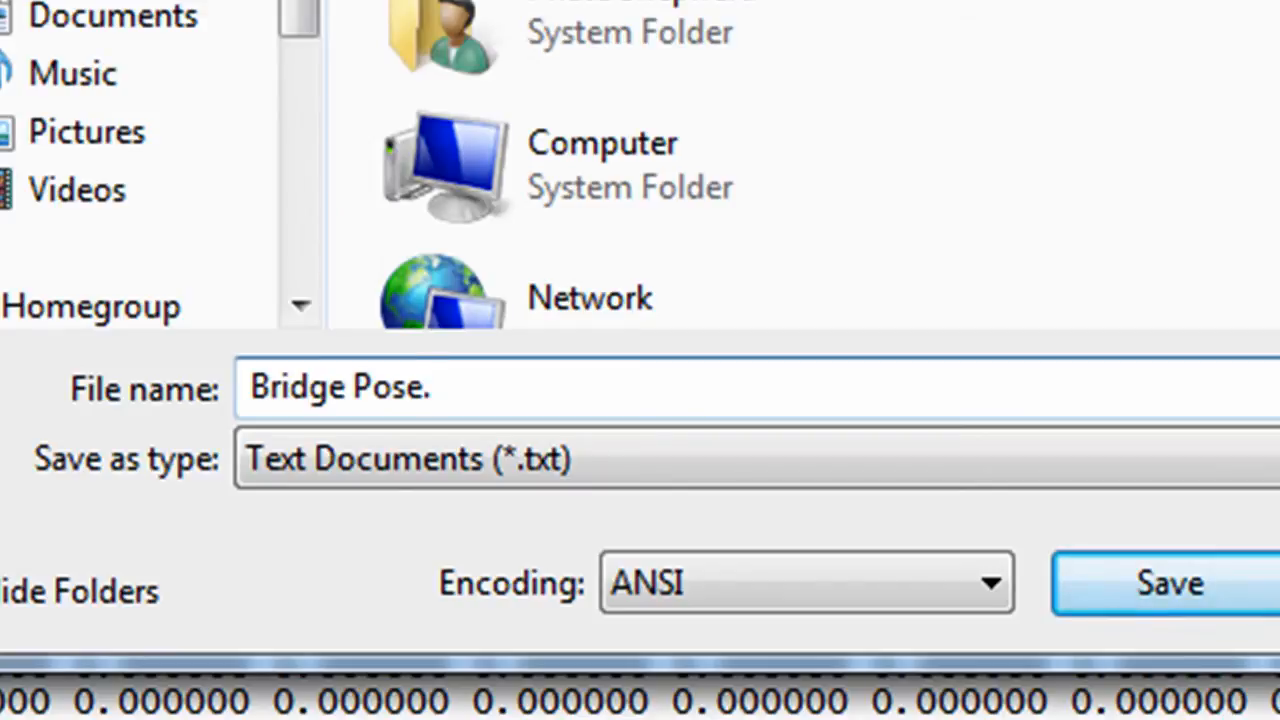
text(bvh)
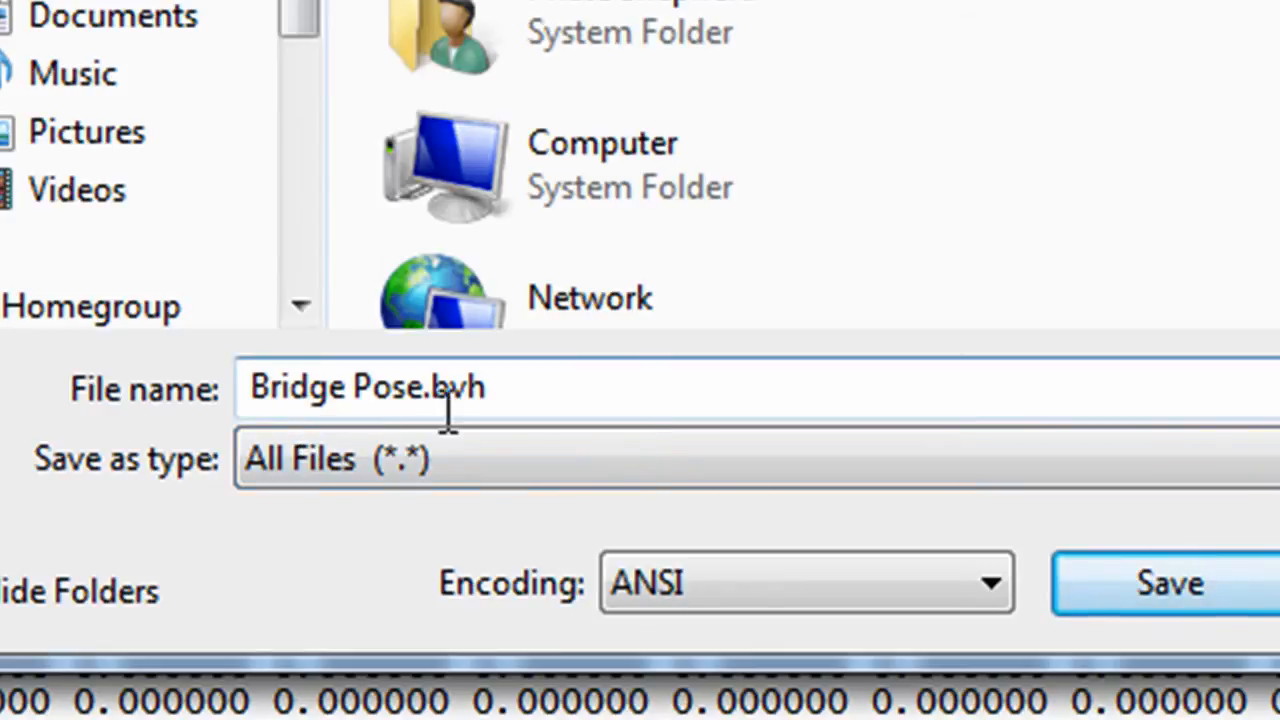
mouse_move(714, 400)
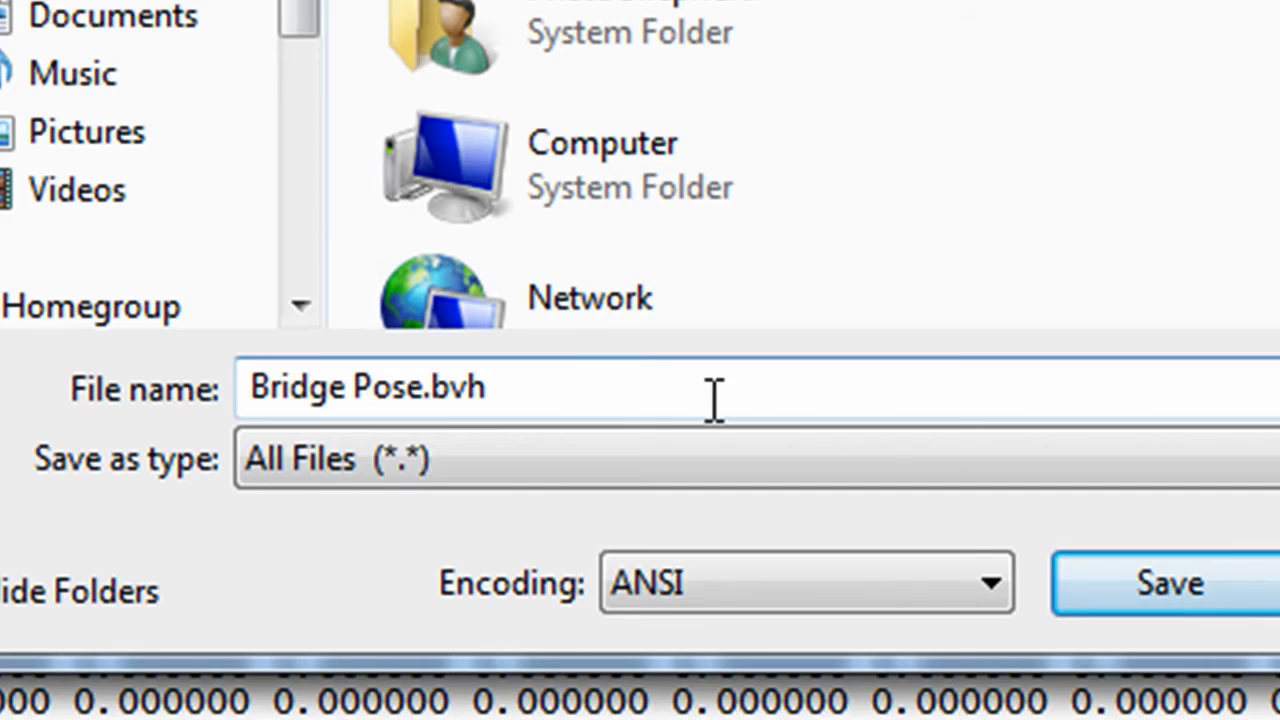
mouse_move(1040, 486)
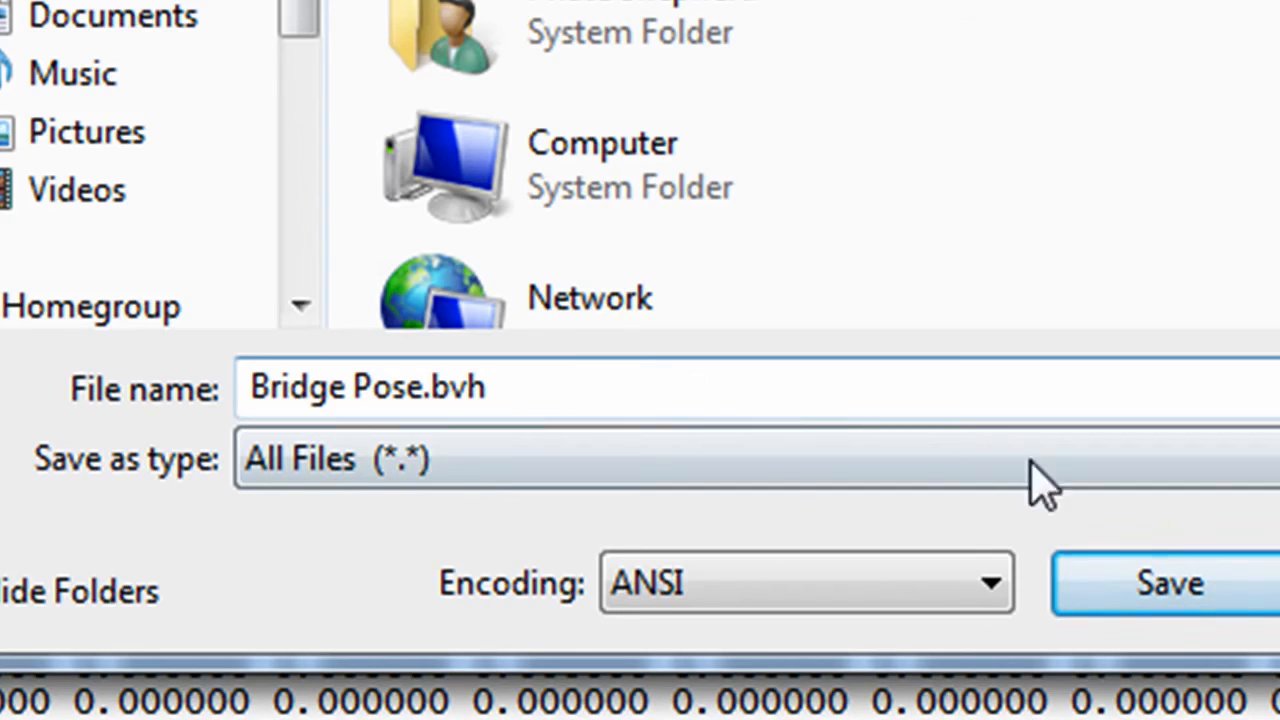
mouse_move(1180, 600)
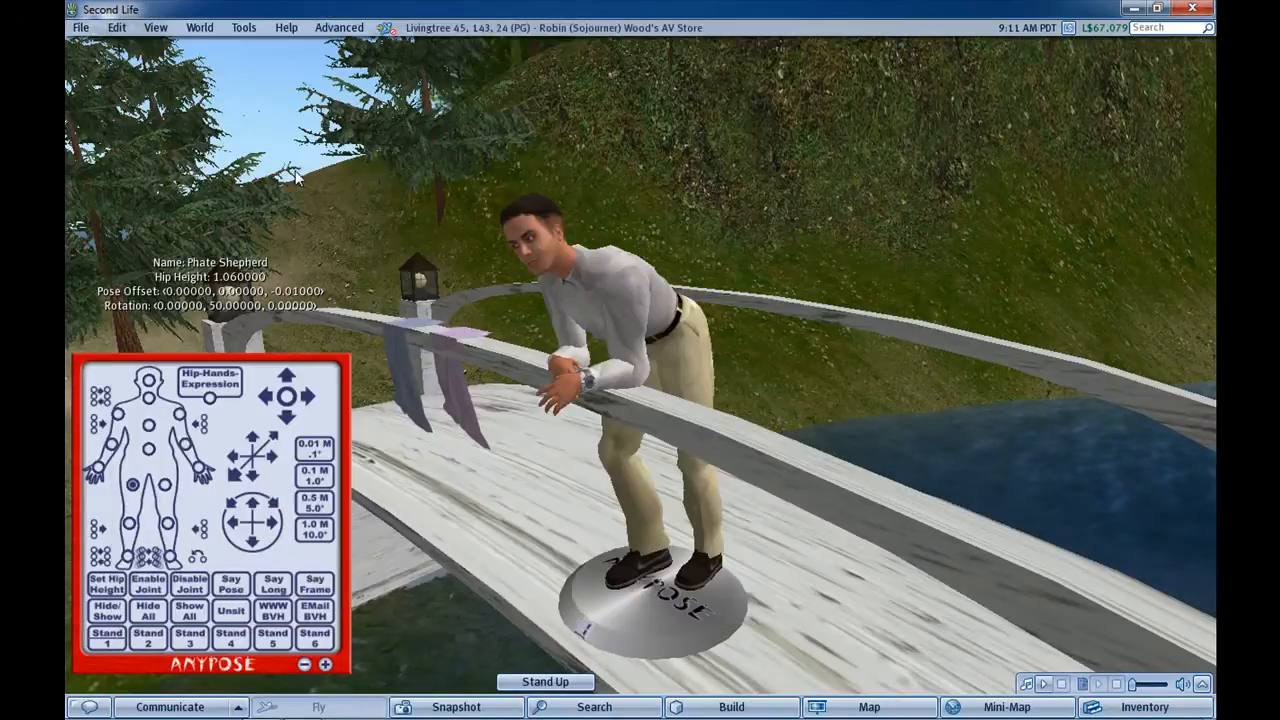
mouse_move(410, 422)
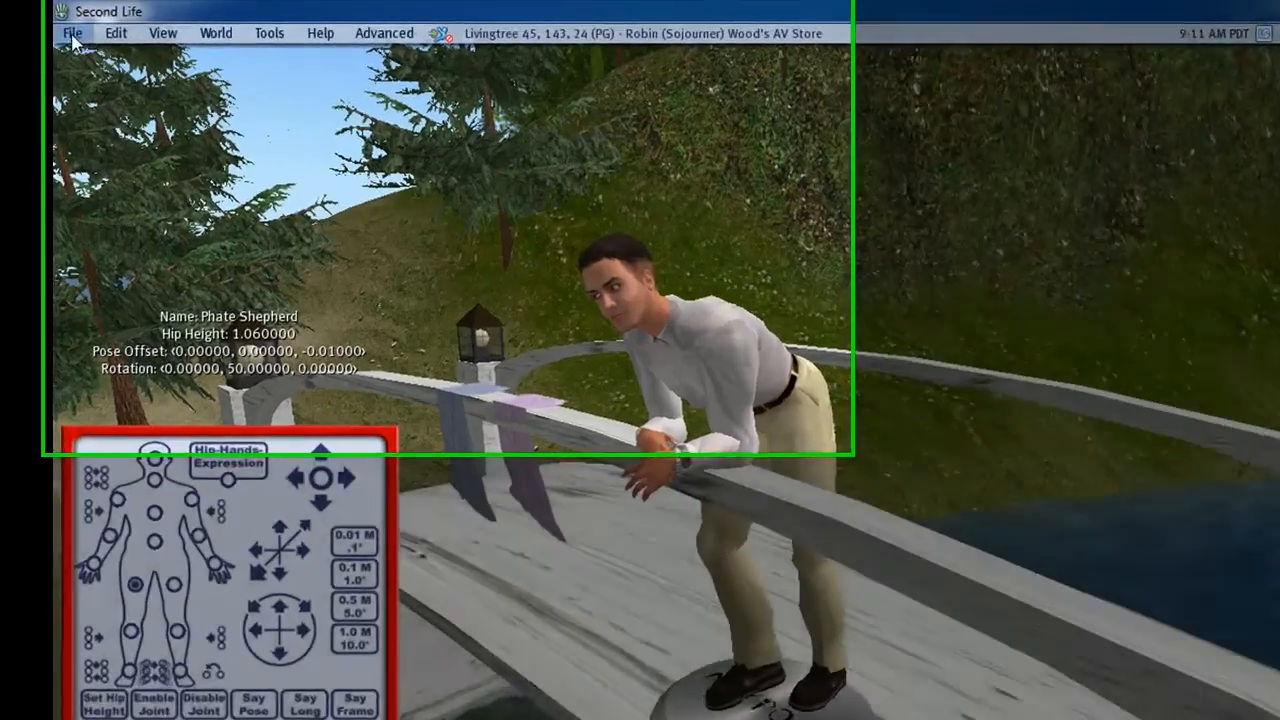
- Choose Upload > Animation (L$10) and load Bridge Pose.bvh from the desktop
click(72, 32)
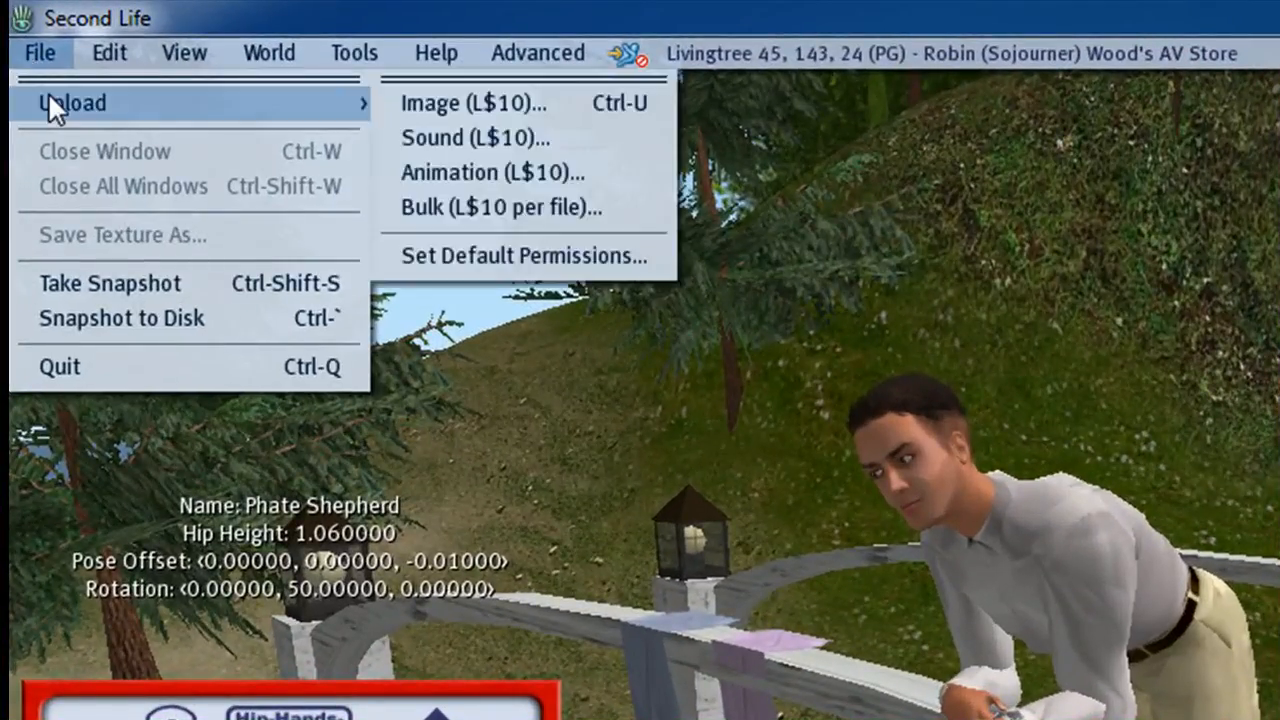
mouse_move(488, 172)
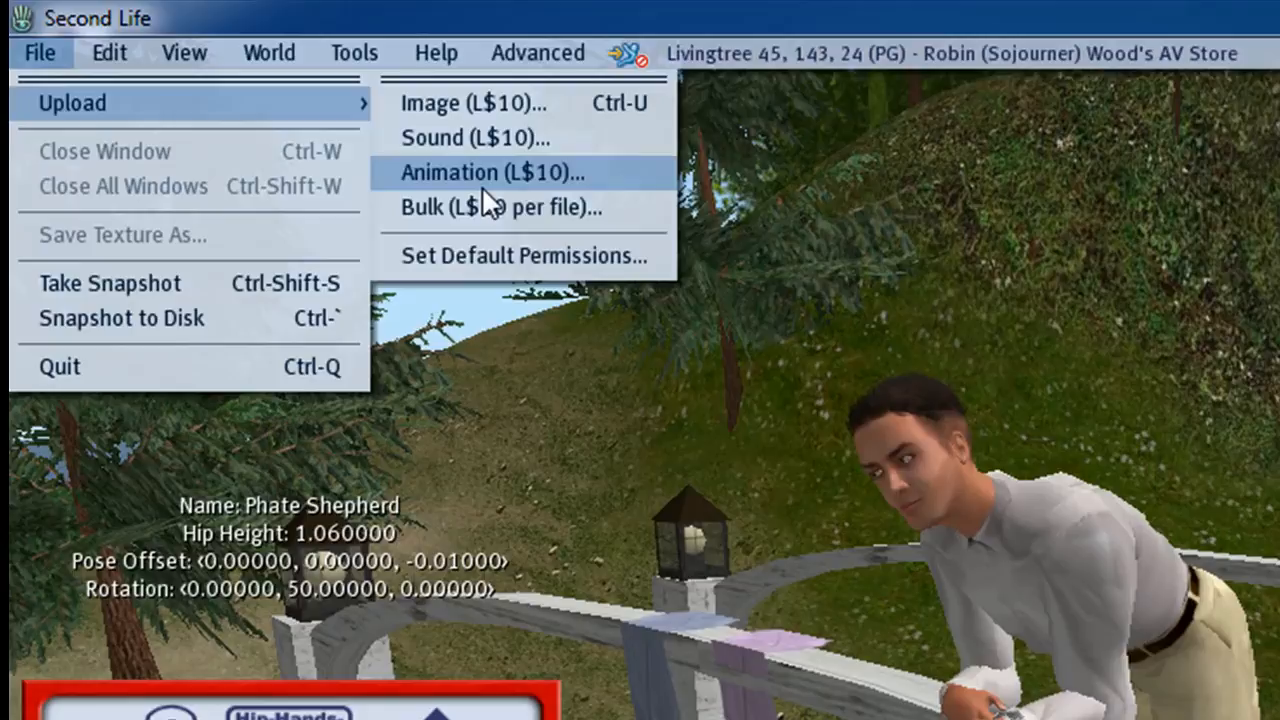
mouse_move(484, 200)
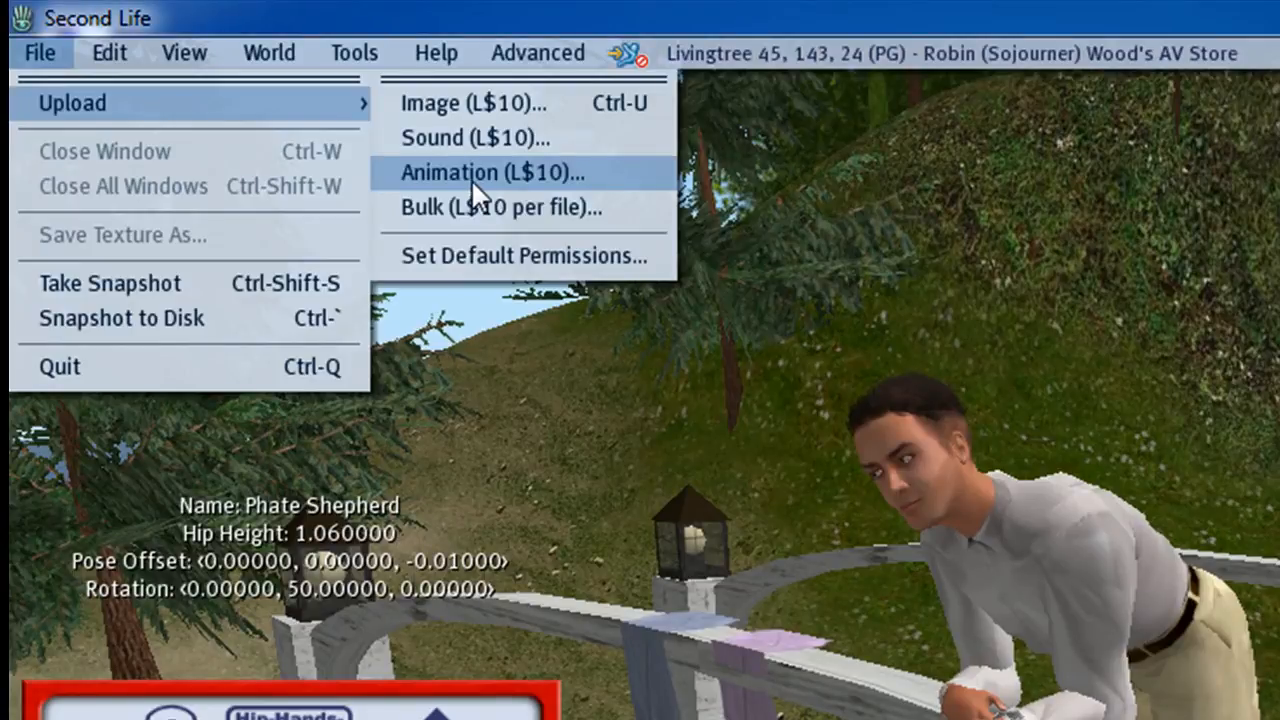
click(494, 172)
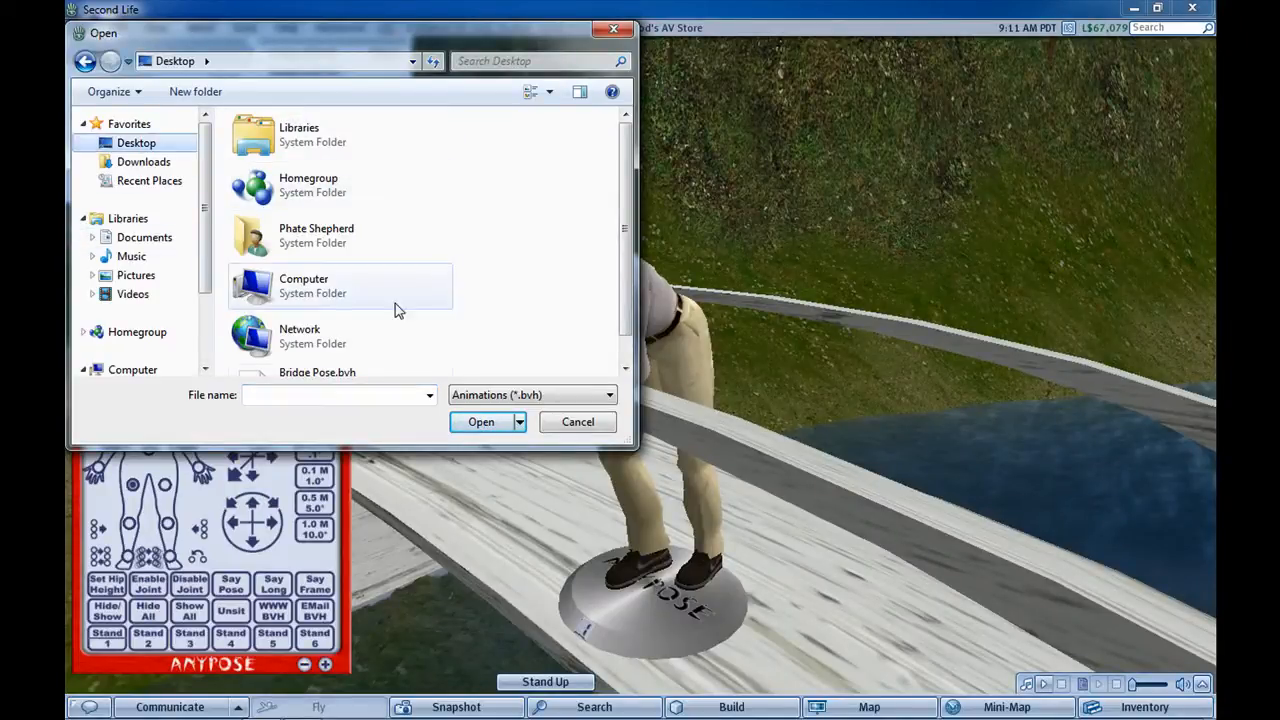
scroll(down, 3)
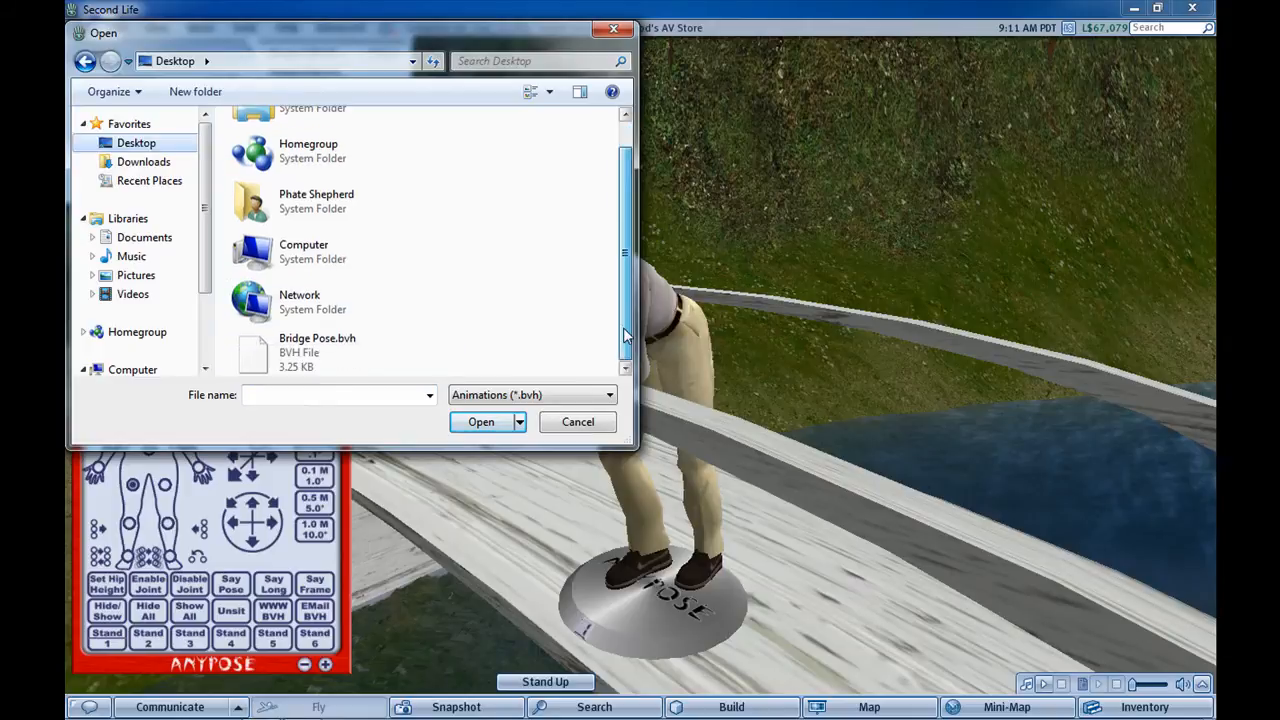
click(316, 352)
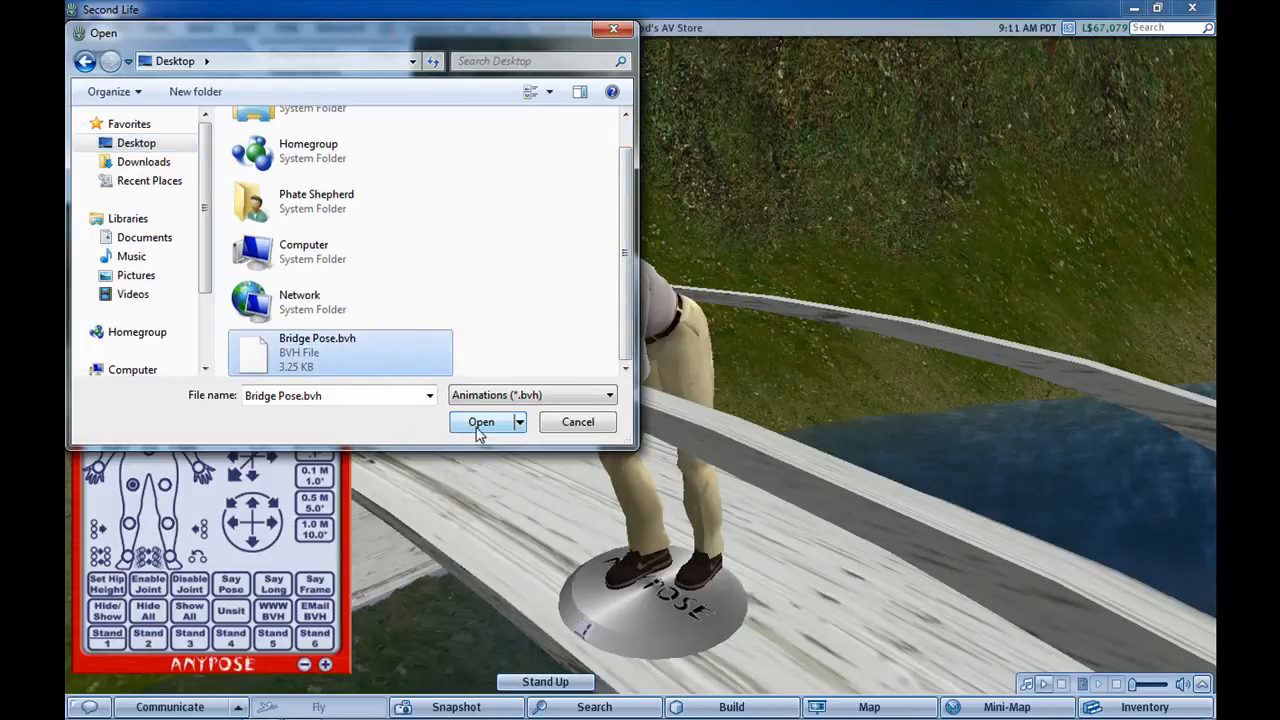
click(480, 420)
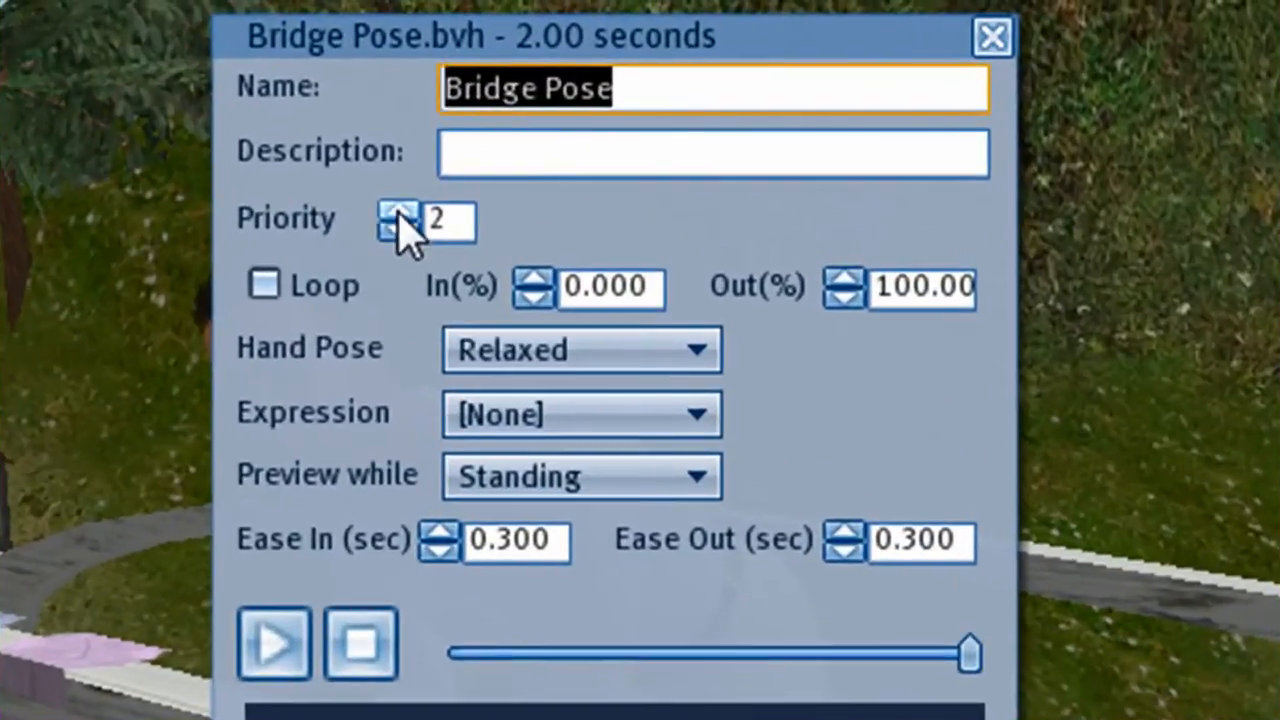
- Set Priority 4, Loop on, Hand Pose Relaxed, preview with Play, and upload for L$10
click(396, 210)
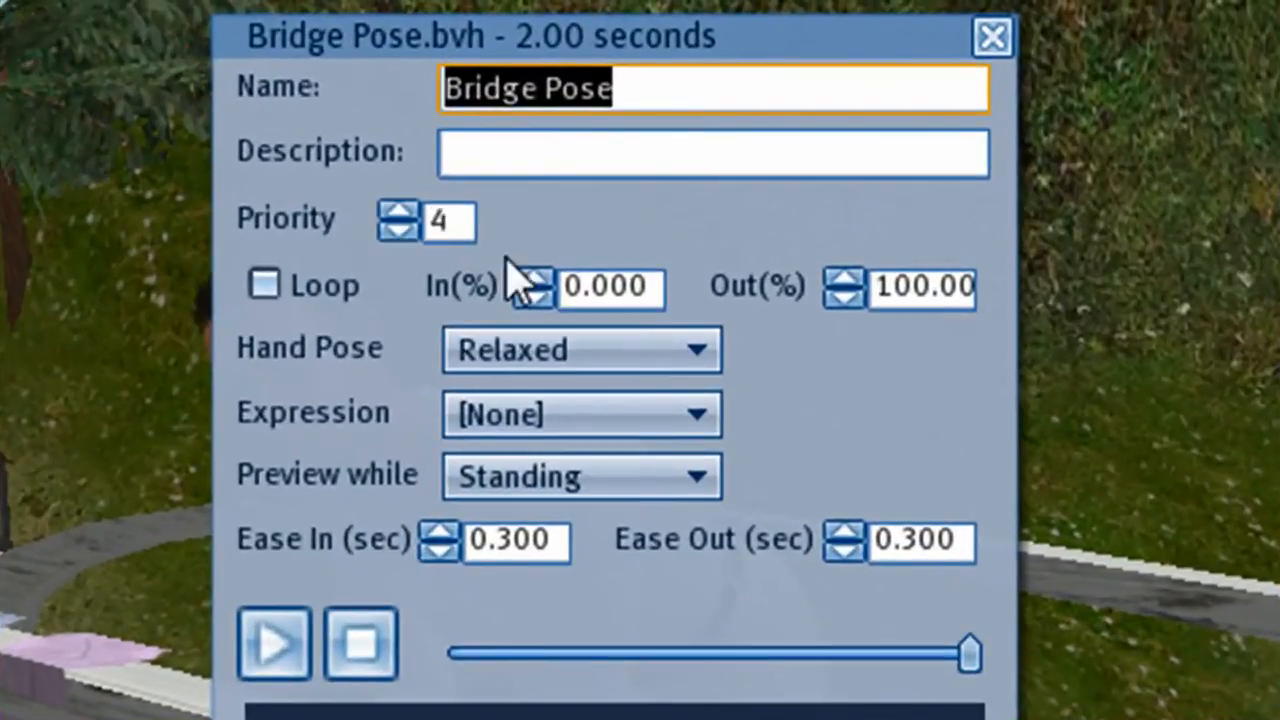
mouse_move(276, 370)
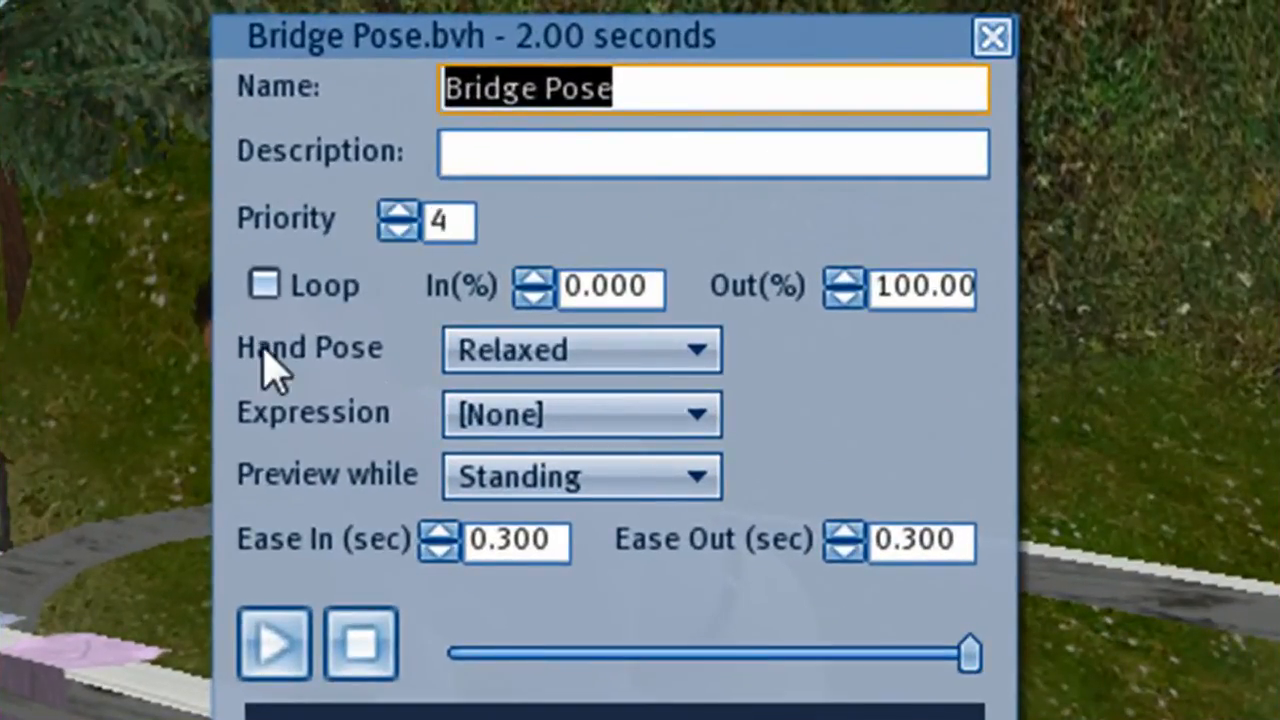
mouse_move(304, 330)
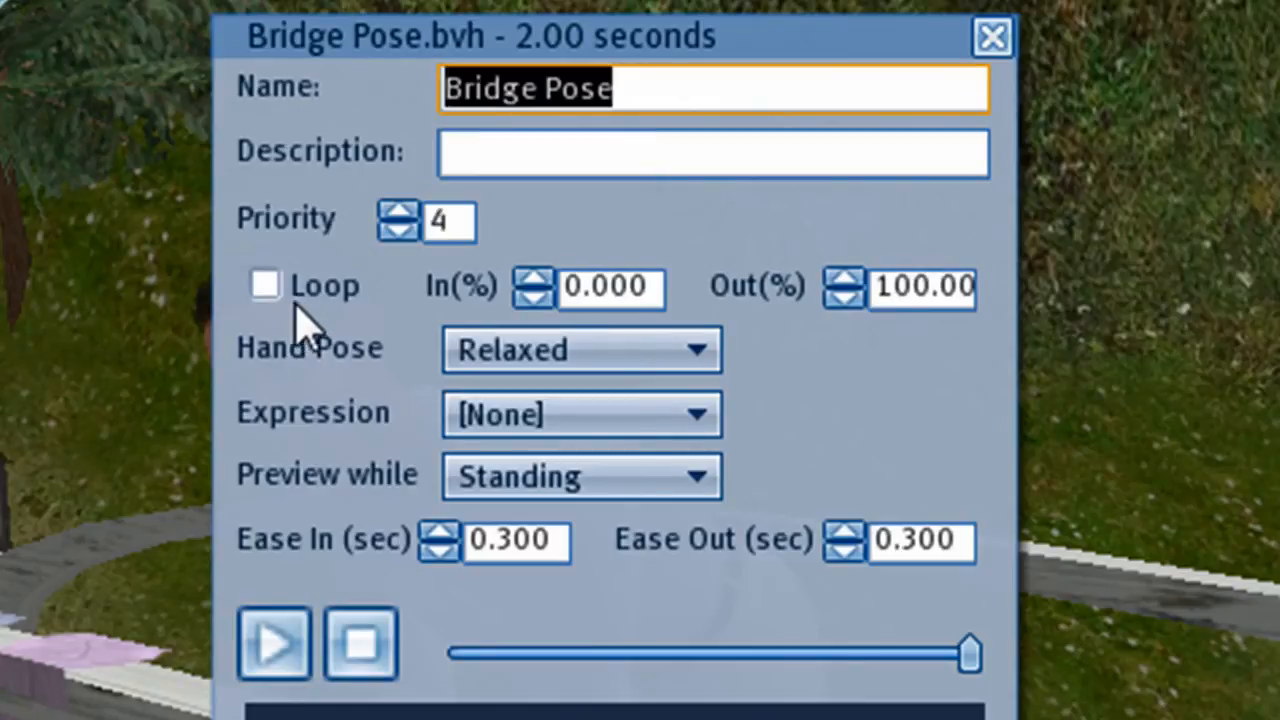
click(264, 284)
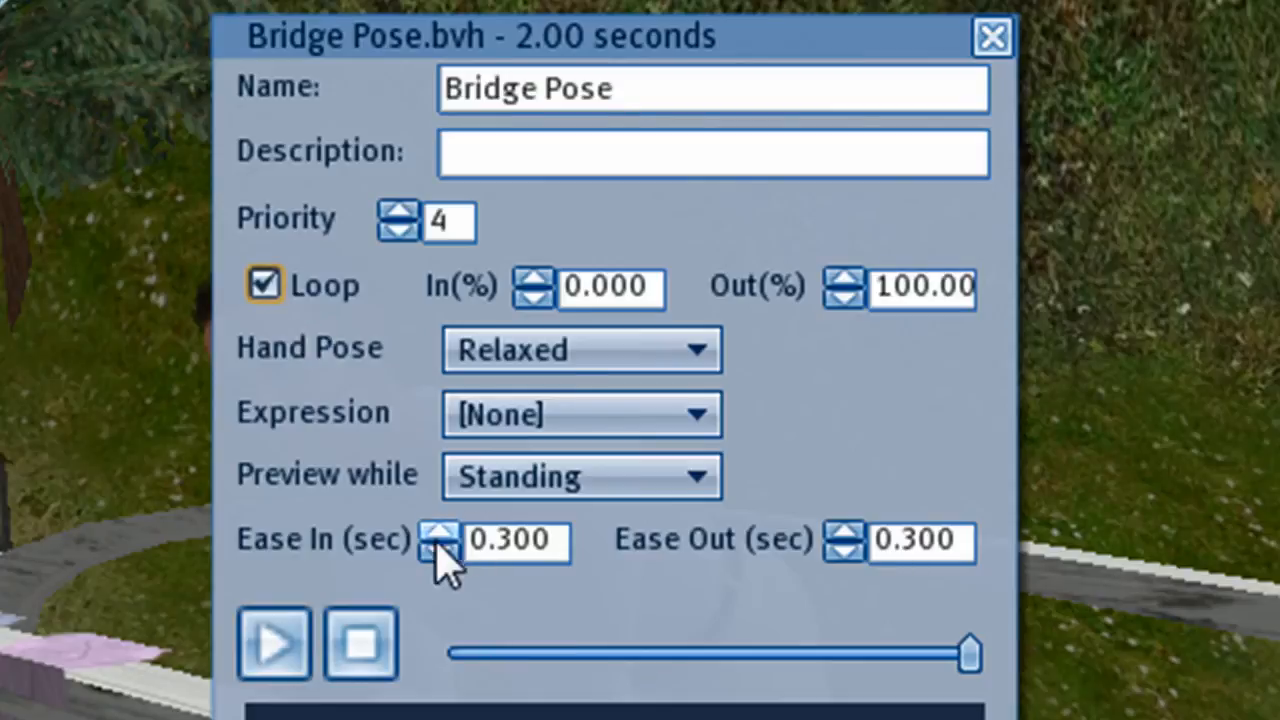
mouse_move(432, 384)
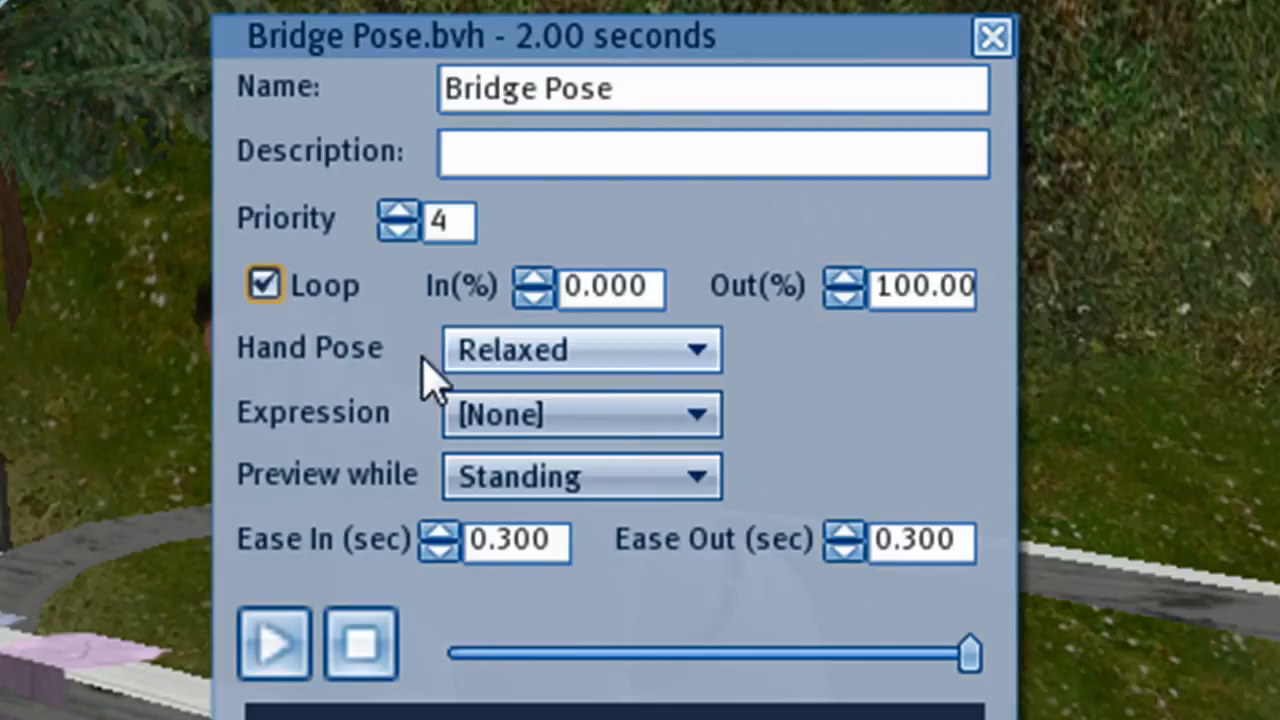
mouse_move(776, 384)
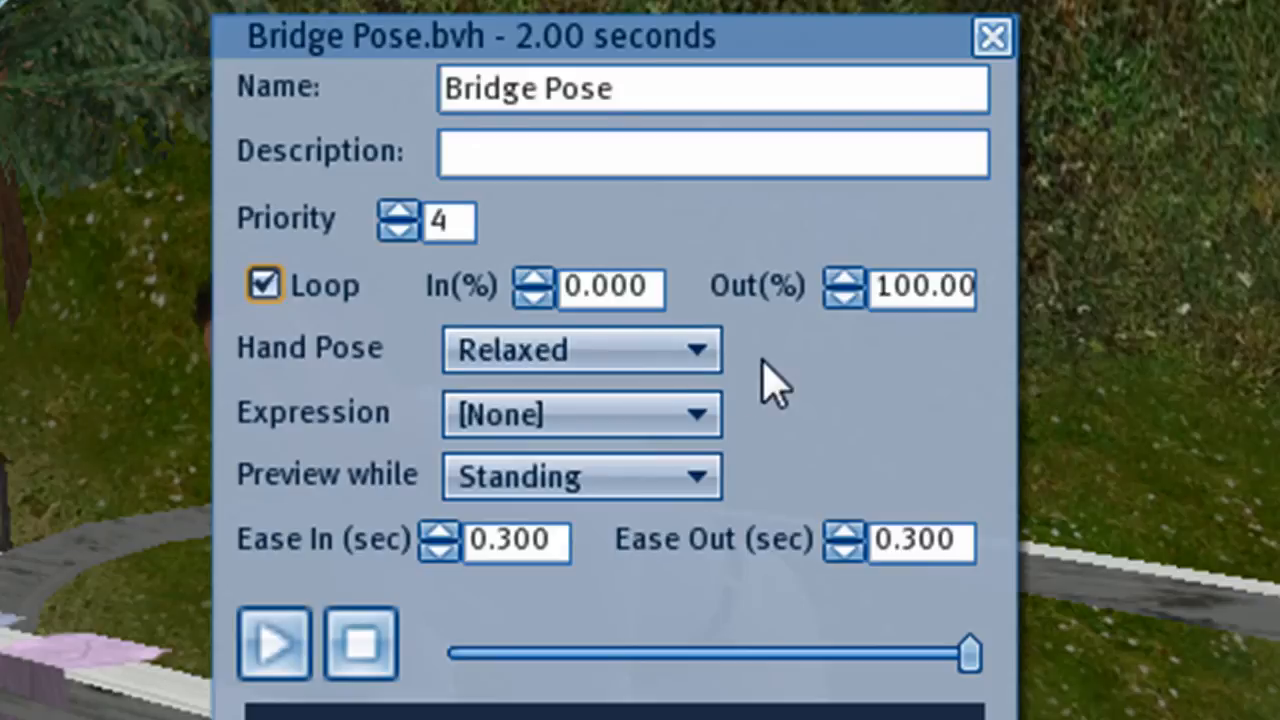
click(580, 350)
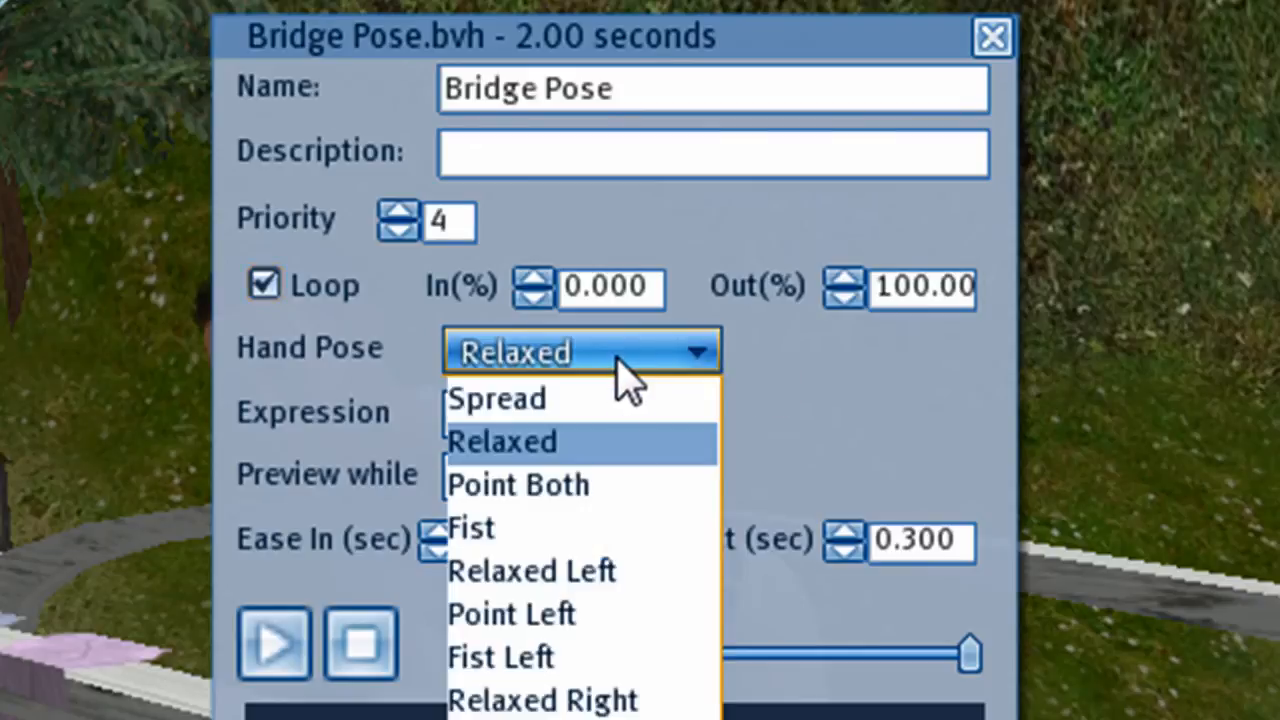
click(502, 442)
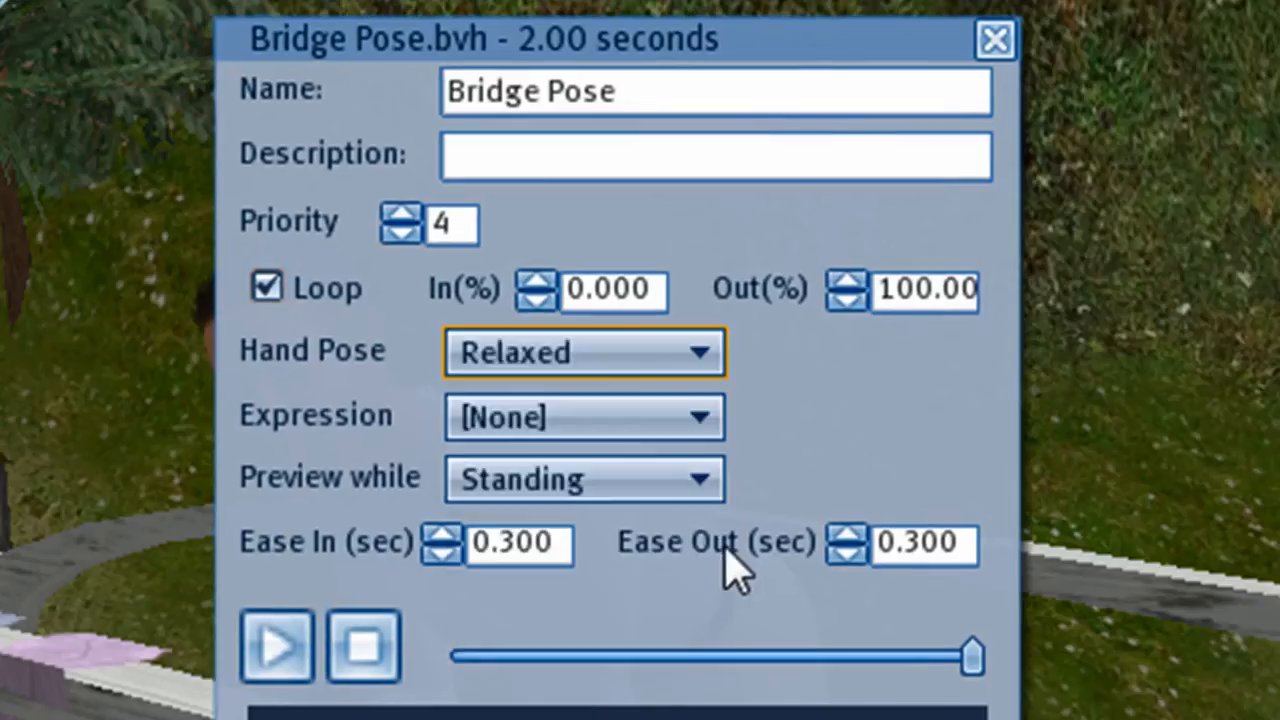
mouse_move(450, 690)
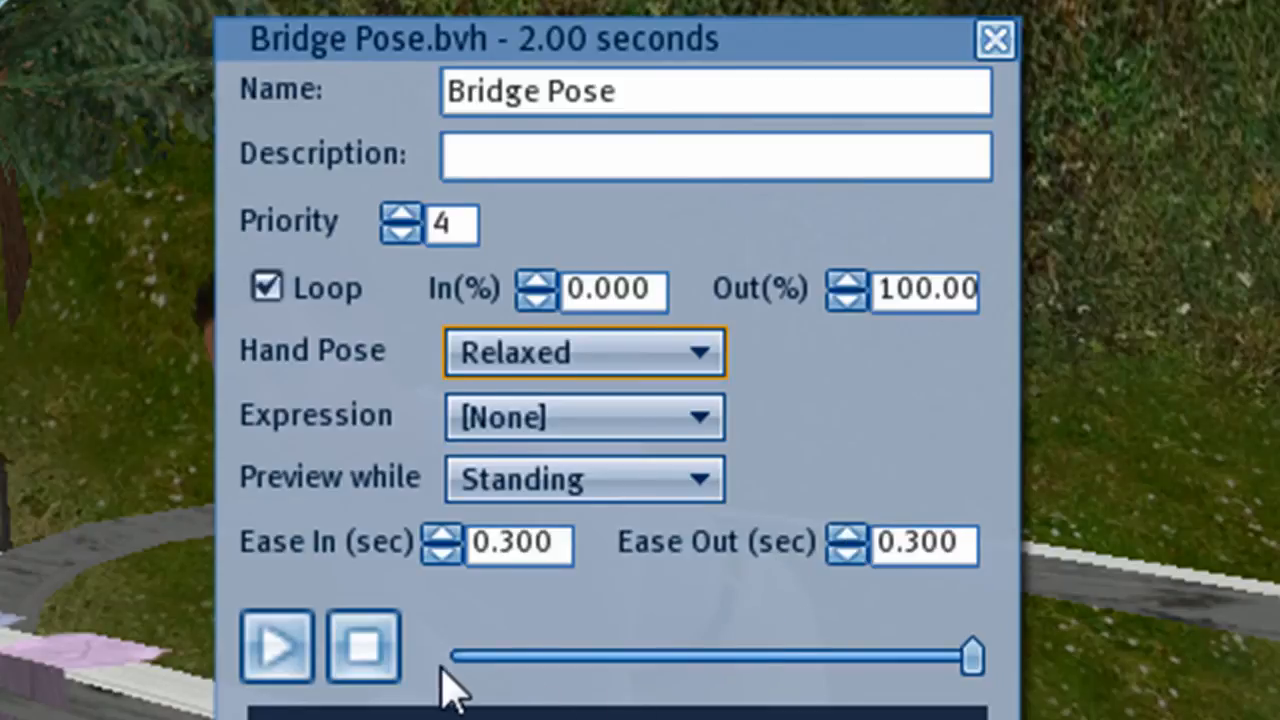
click(276, 644)
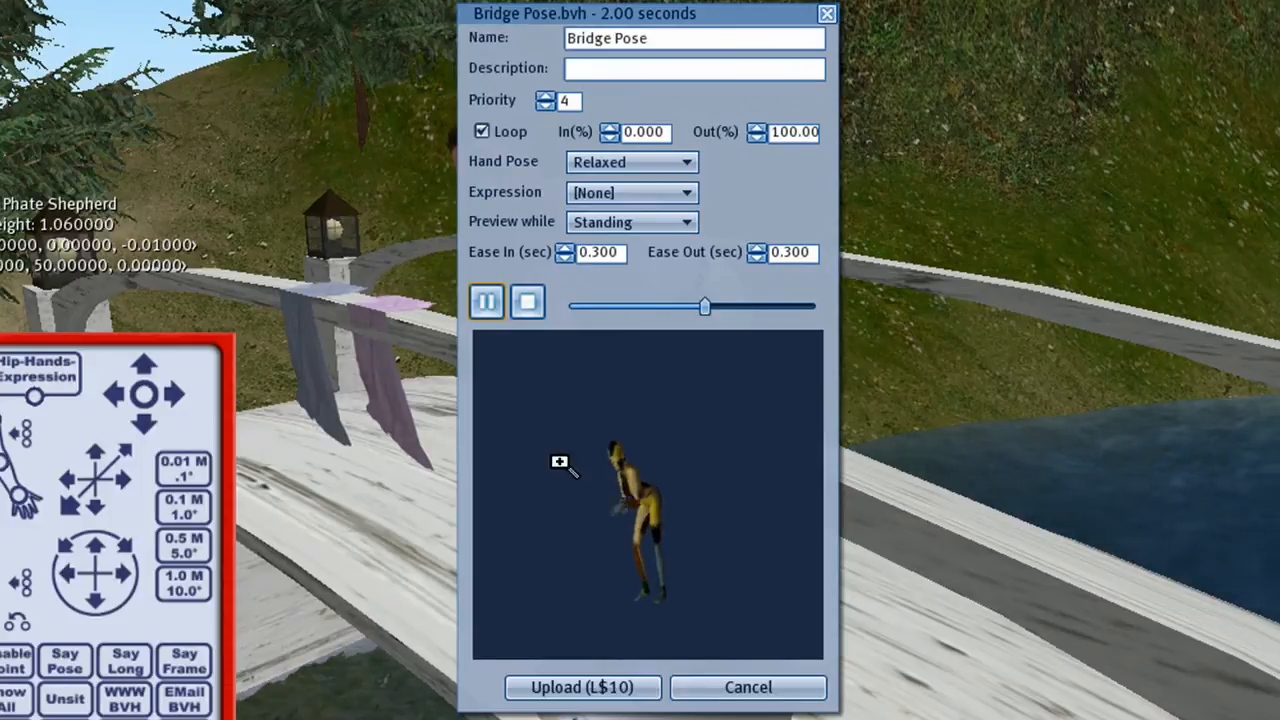
click(580, 688)
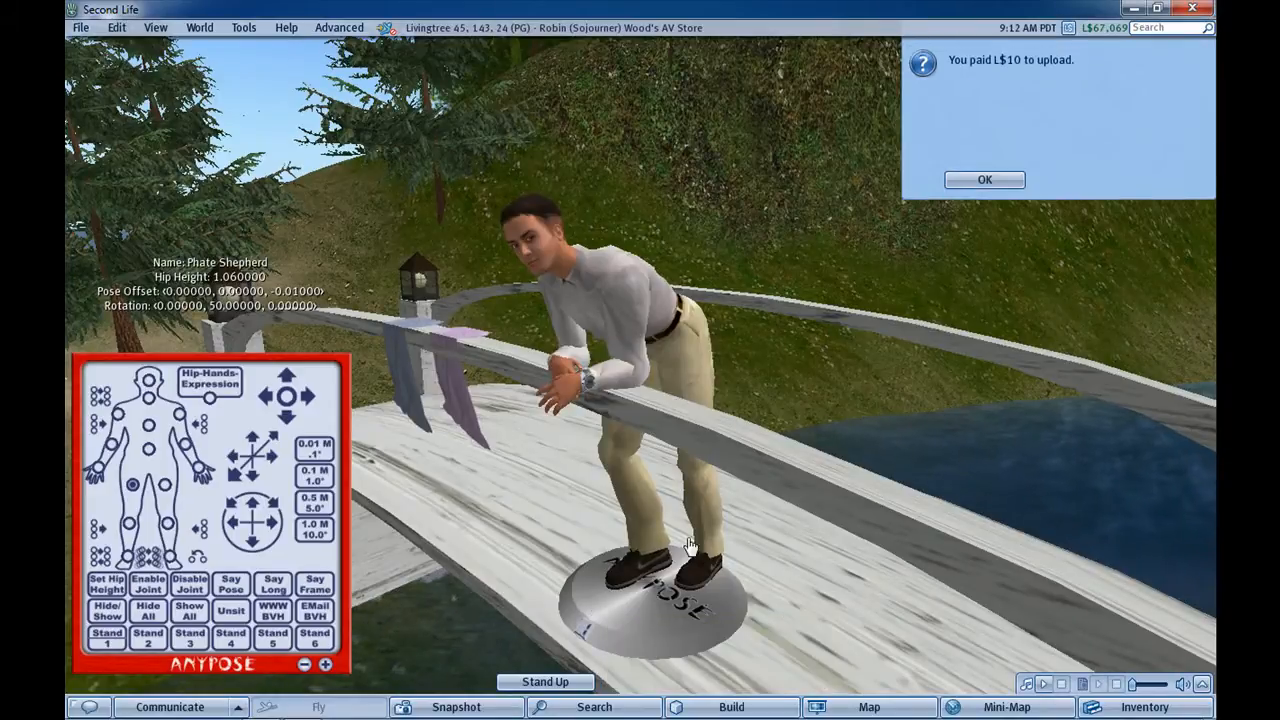
- OK the L$10 payment notice, stand the avatar up off the stand, and show the inventory
click(984, 180)
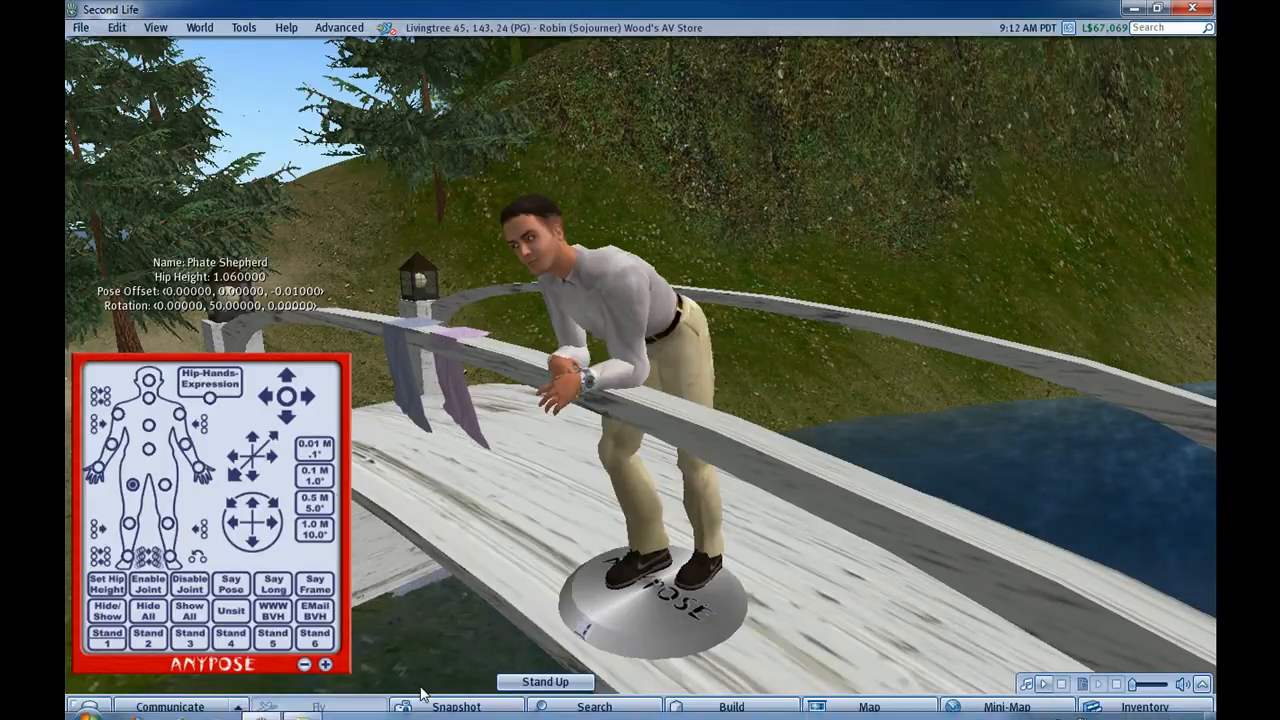
click(544, 680)
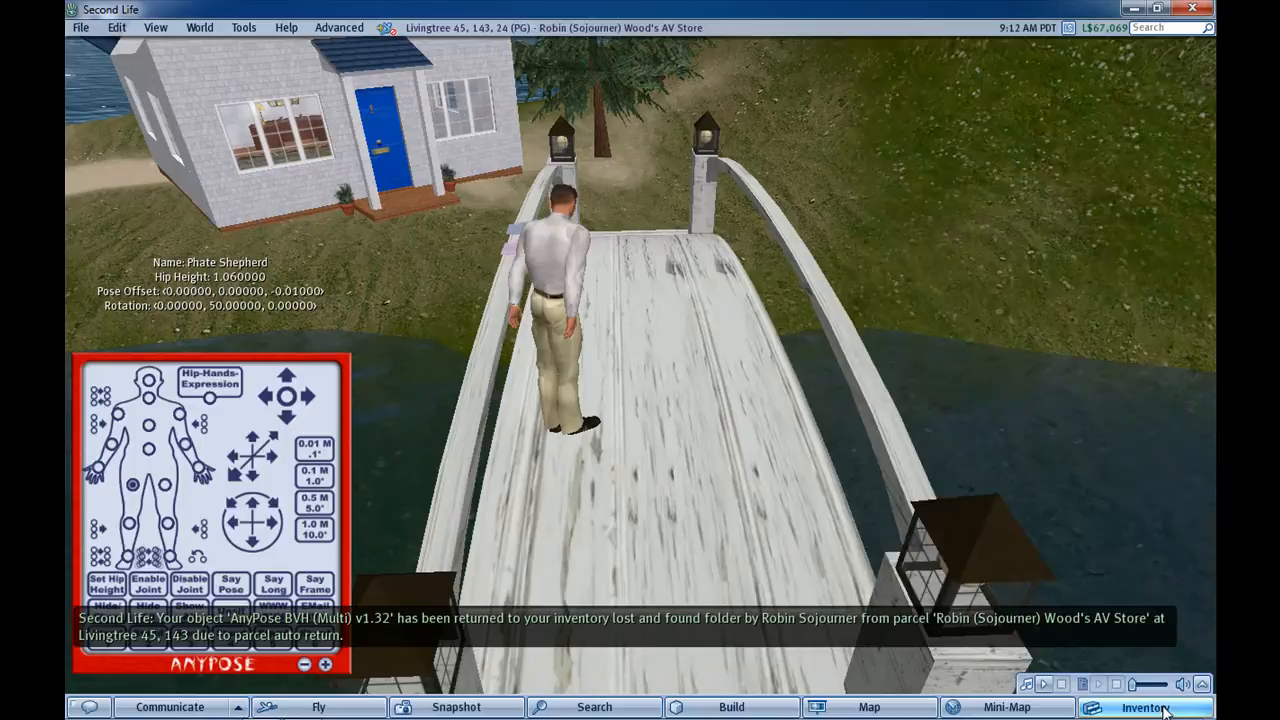
click(1144, 708)
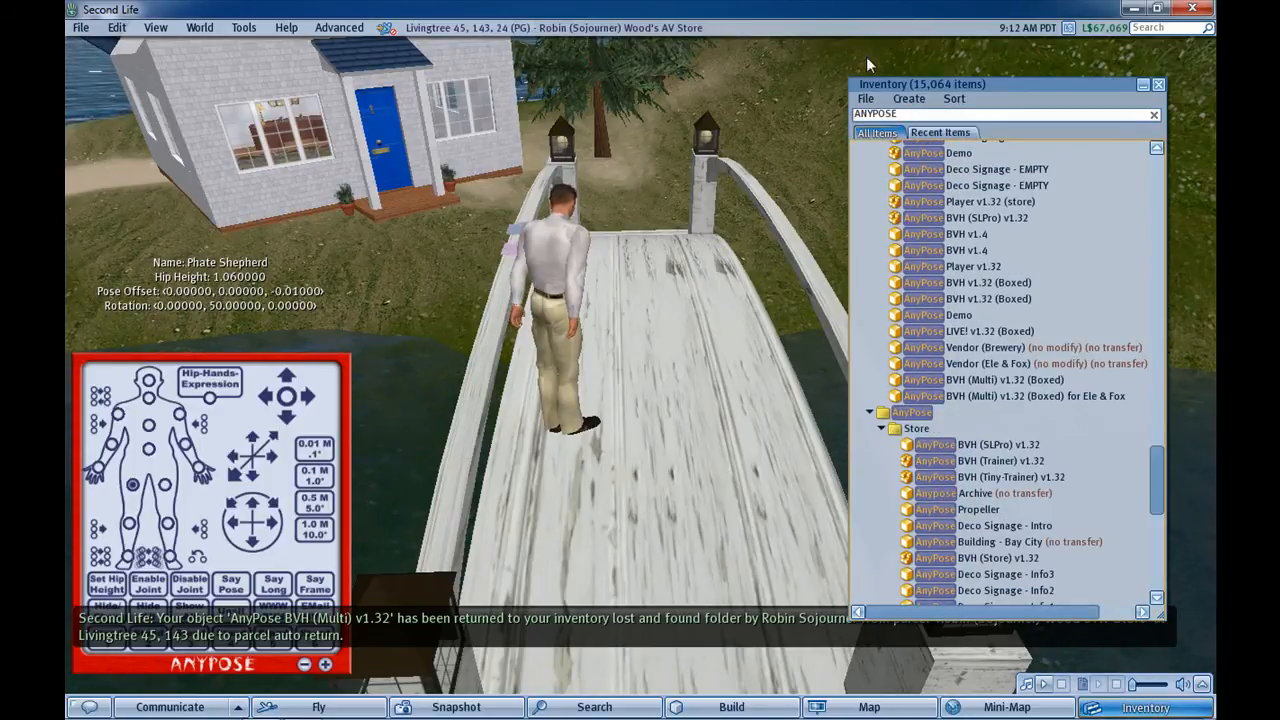
- Search inventory for the Bridge Pose animation, open it, and Play in World
text(BH)
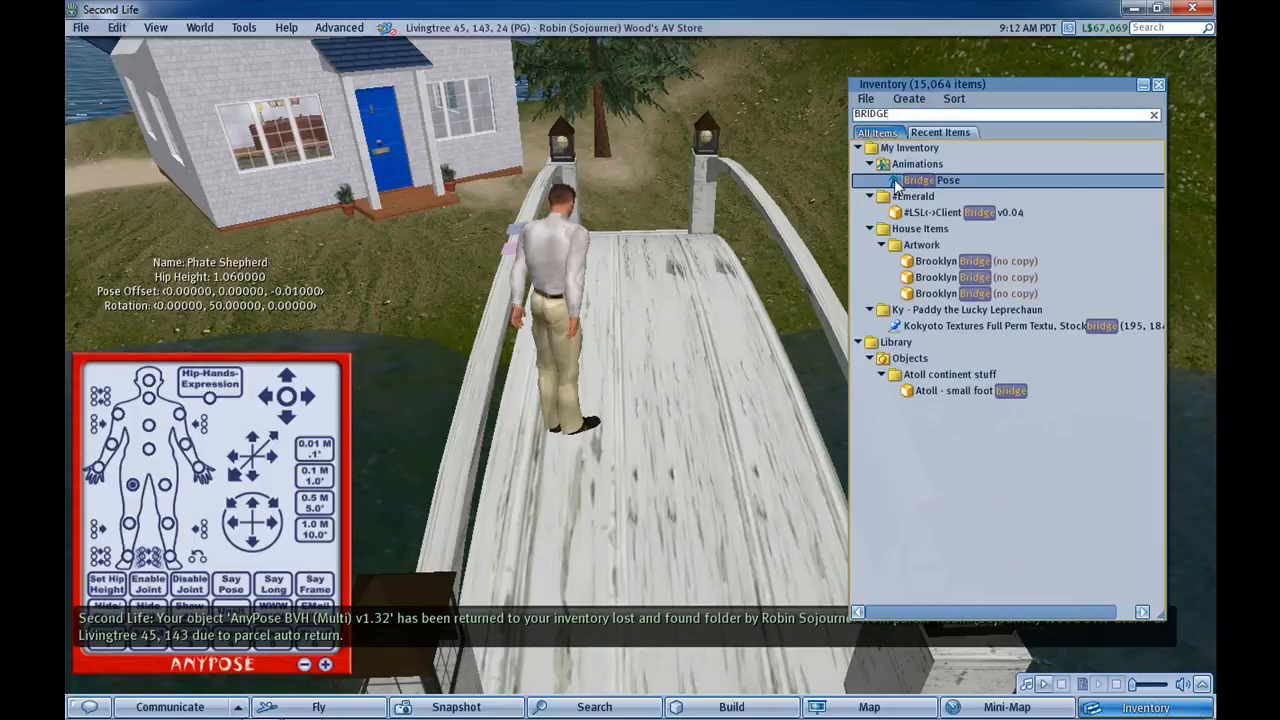
double_click(930, 180)
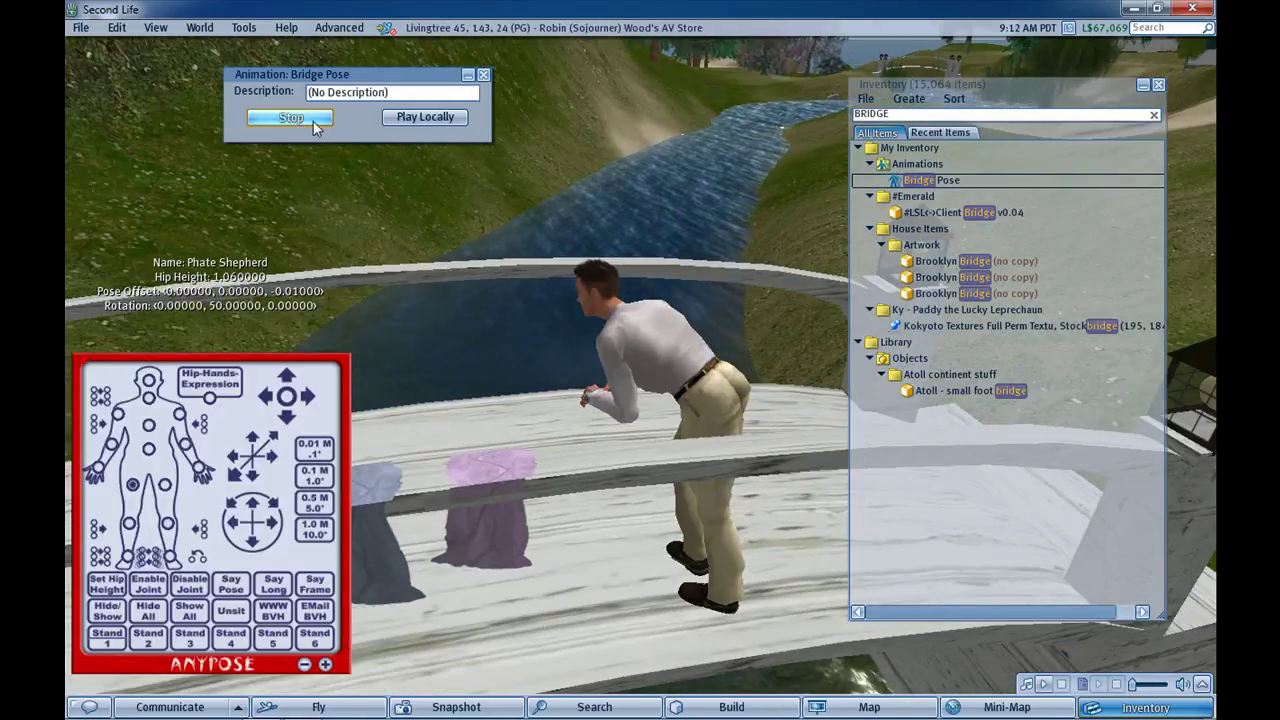
click(290, 116)
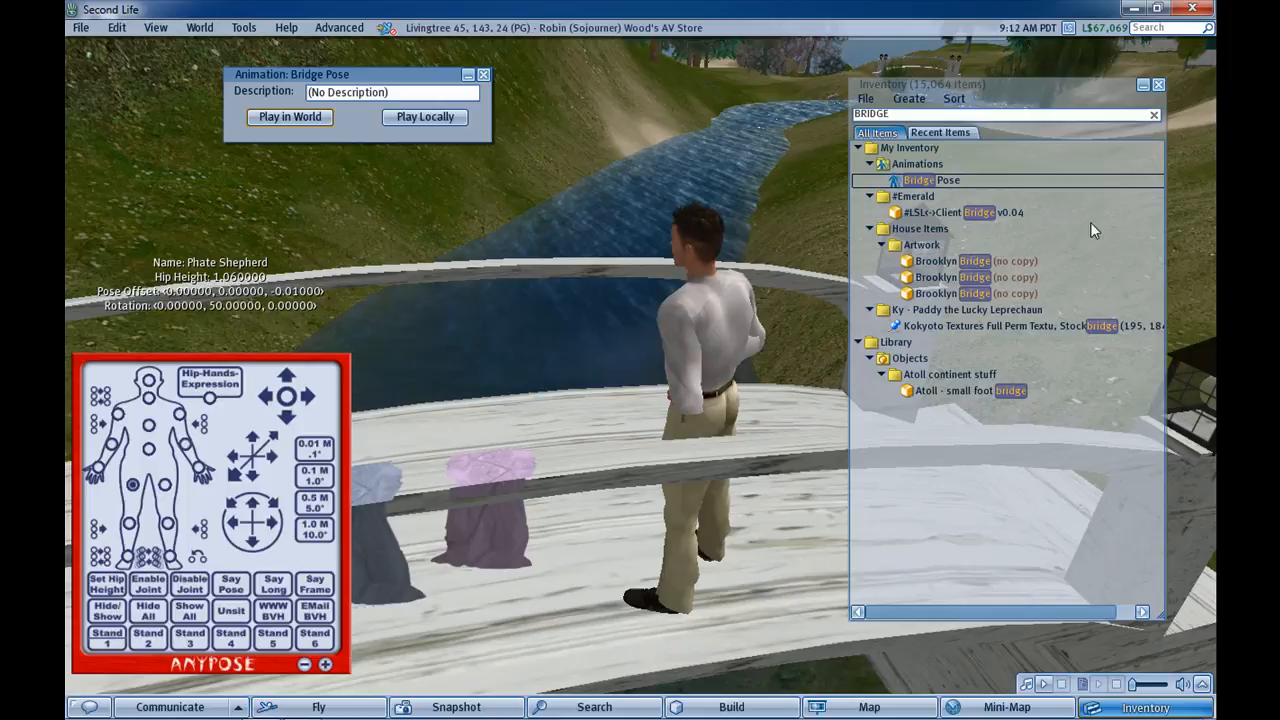